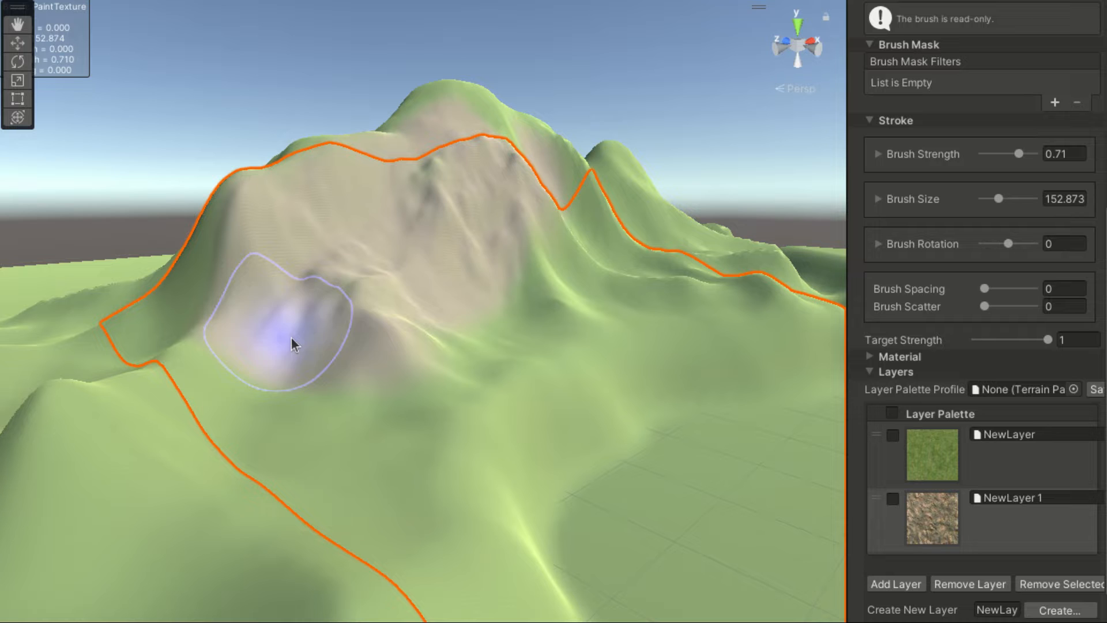
mouse_move(533, 121)
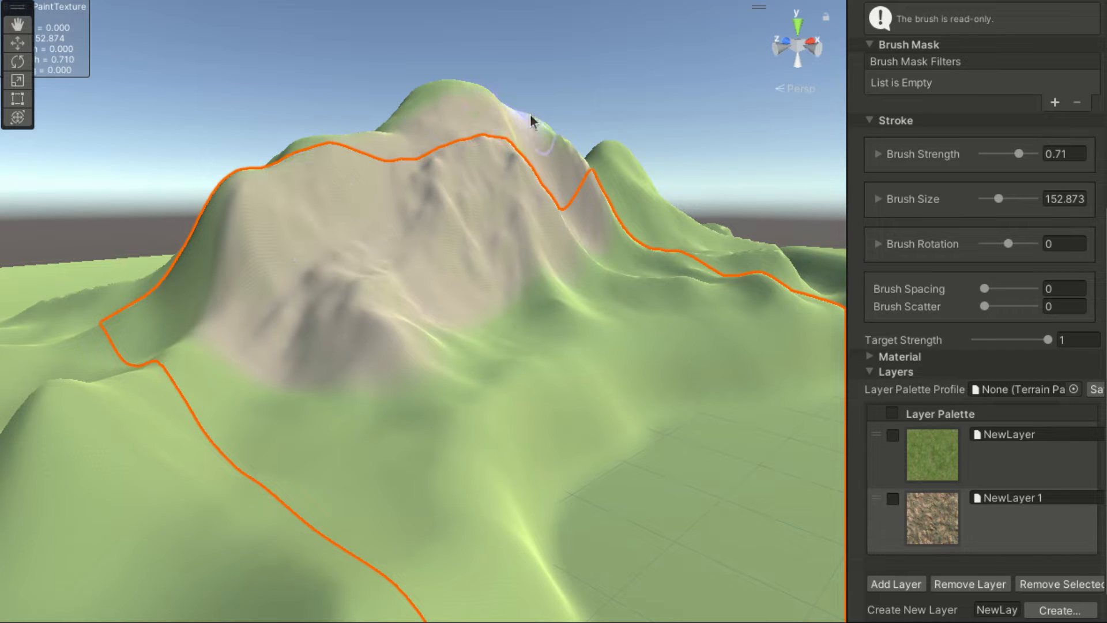
mouse_move(400, 348)
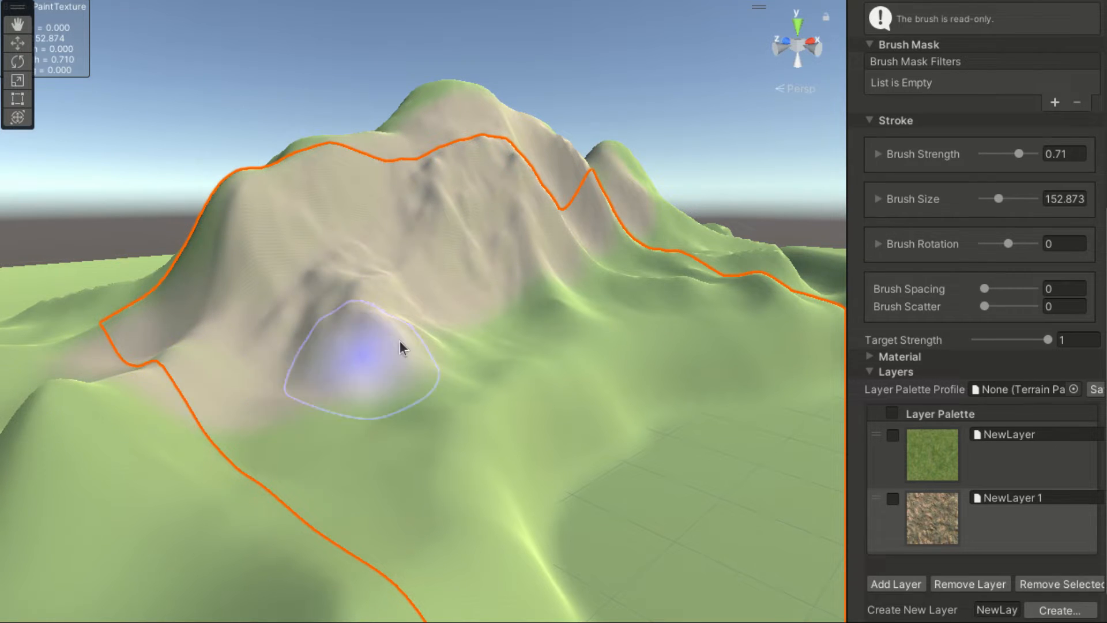
- Brush the NewLayer 1 stone texture onto the bare mountain slope
left_click(895, 584)
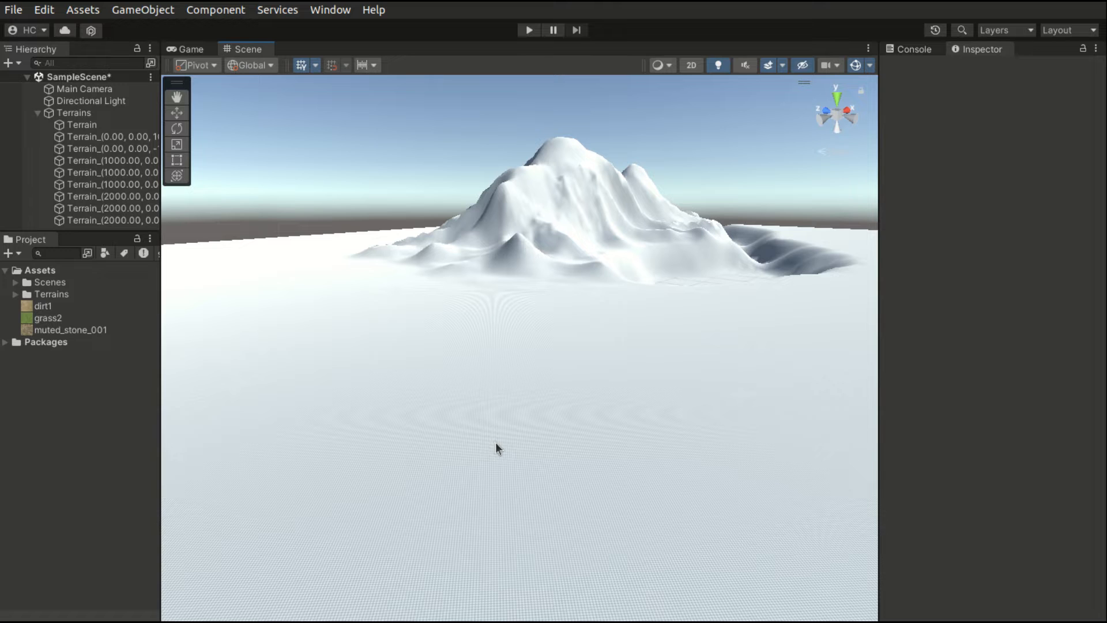
- Select the first Terrain tile in Paint Texture mode and scroll to its empty Layers list
left_click(82, 125)
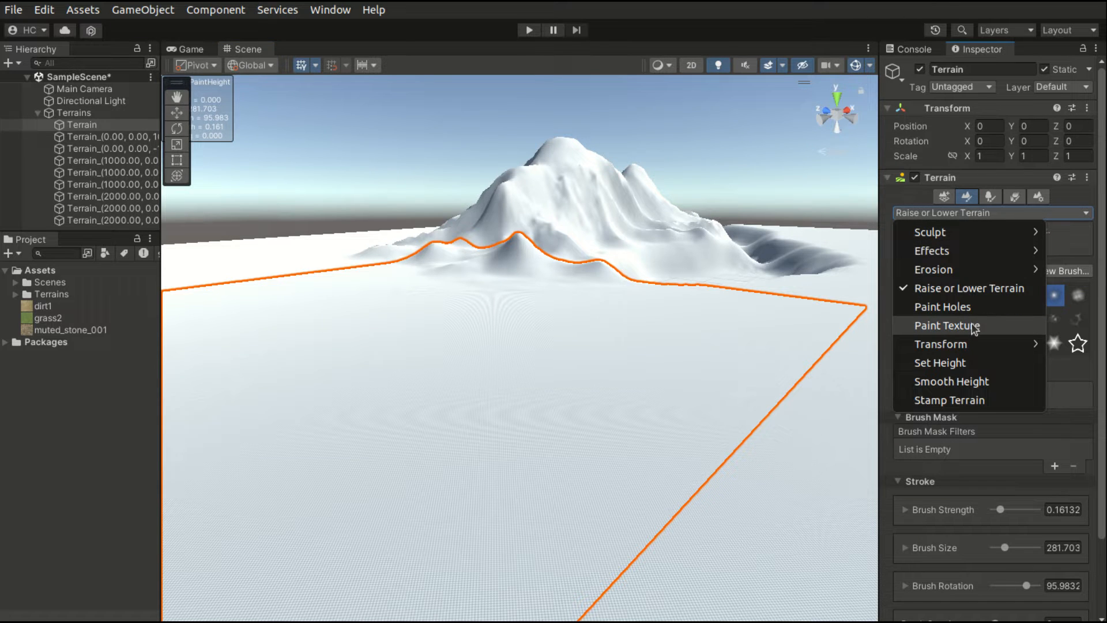
left_click(947, 326)
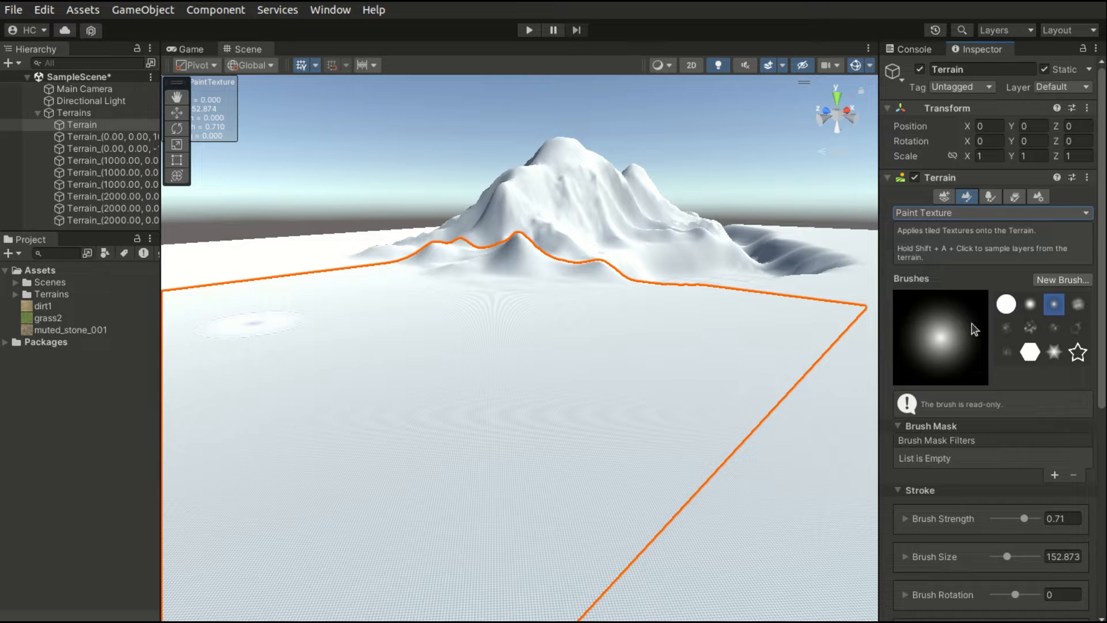
scroll("down", 3)
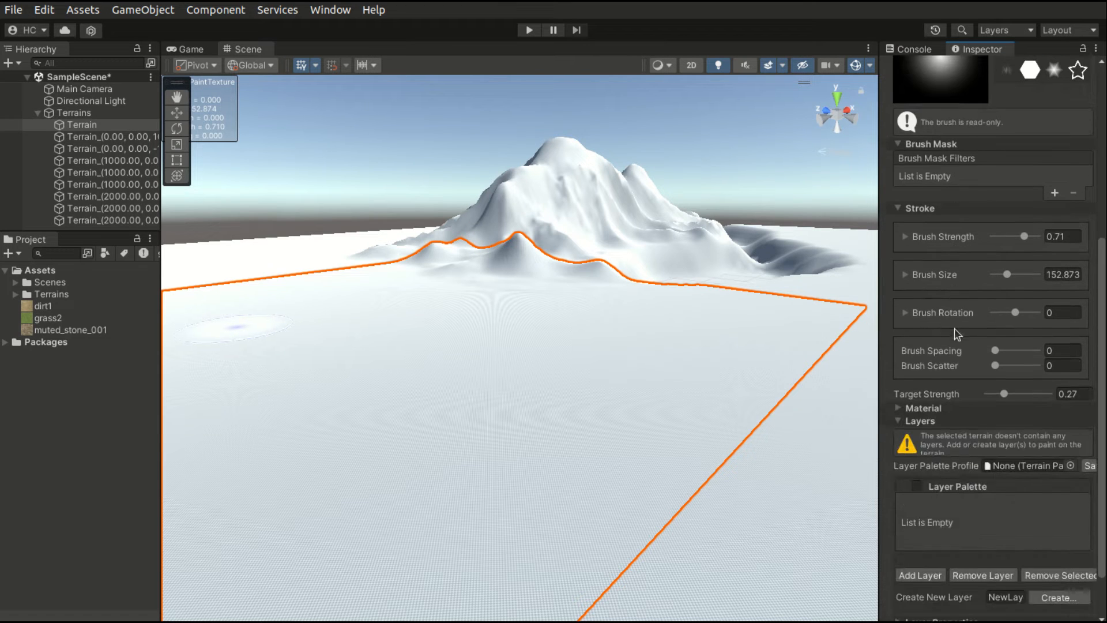
scroll("down", 3)
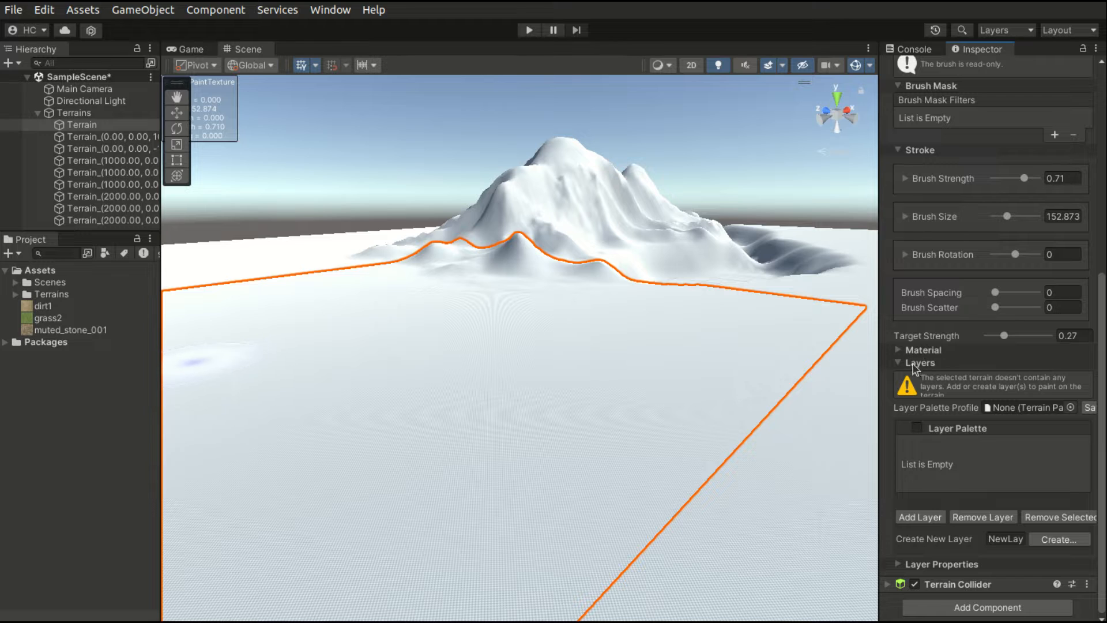
mouse_move(946, 356)
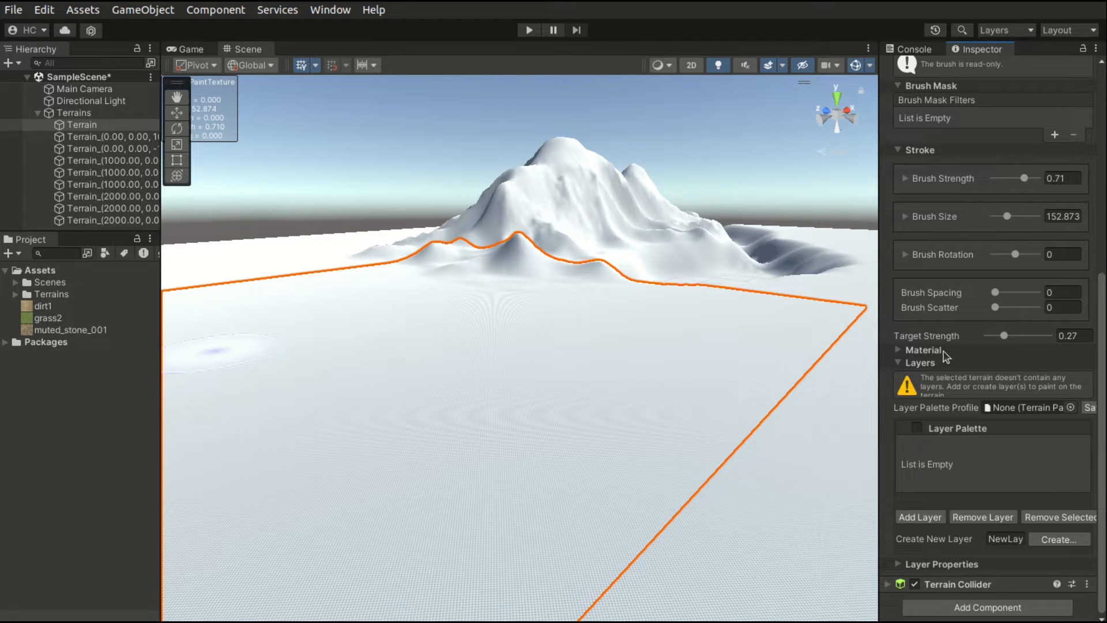
left_click(899, 349)
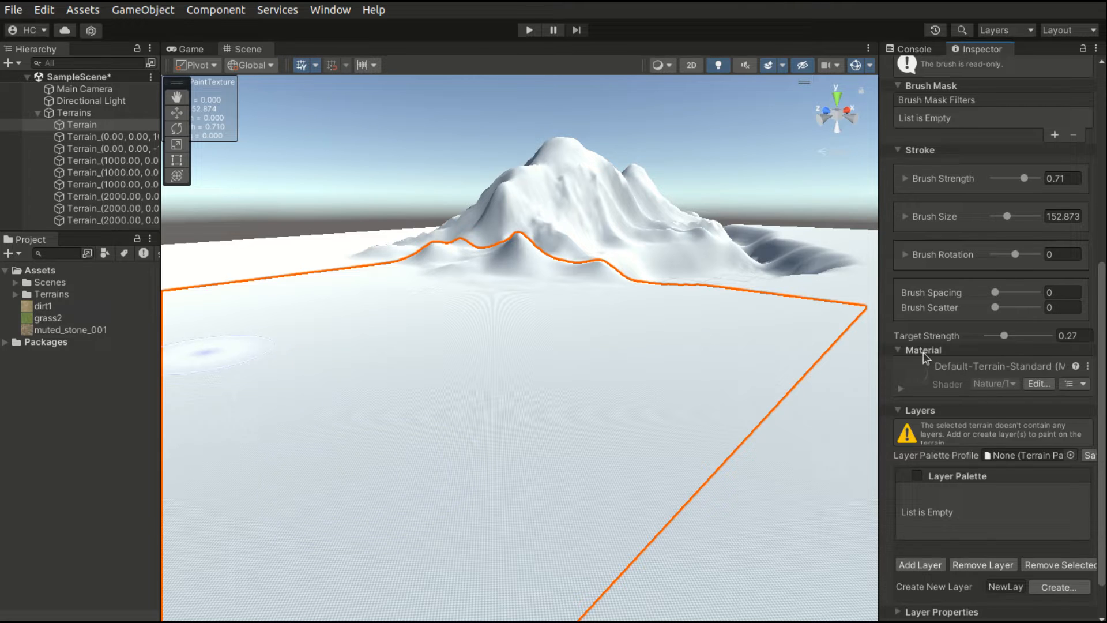
left_click(899, 348)
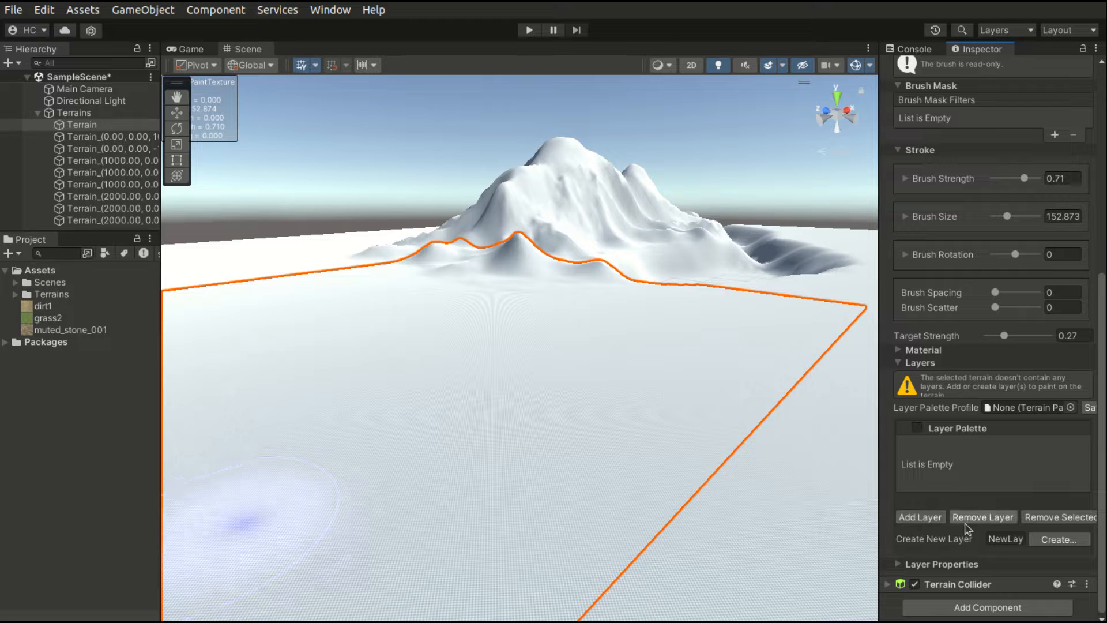
mouse_move(1033, 529)
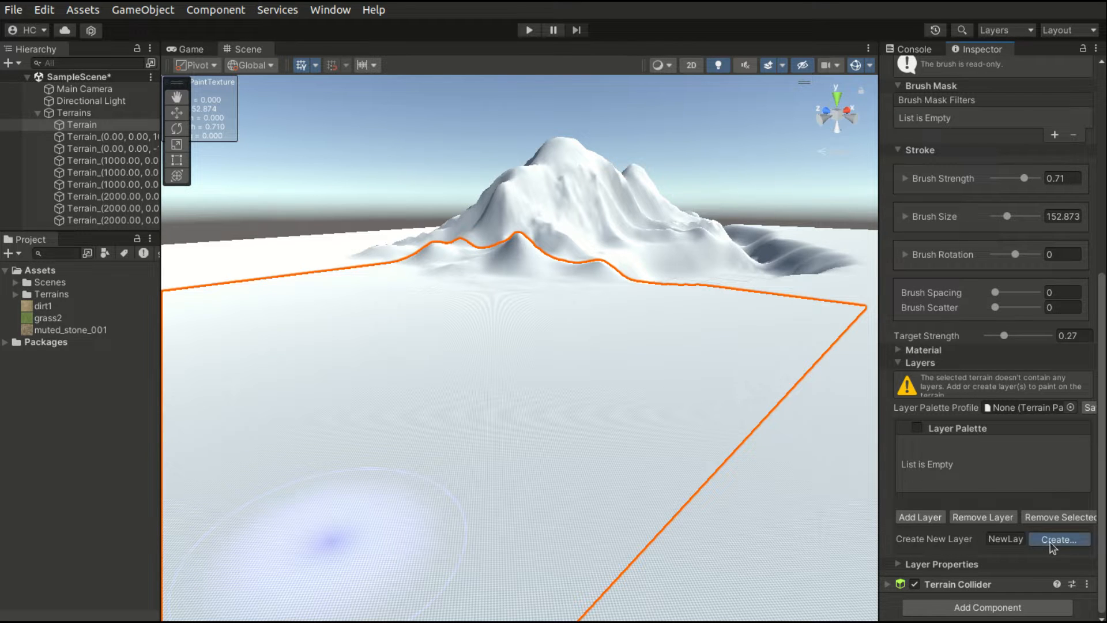
- Create a new terrain layer from the grass2 texture, turning the tile green
left_click(1058, 539)
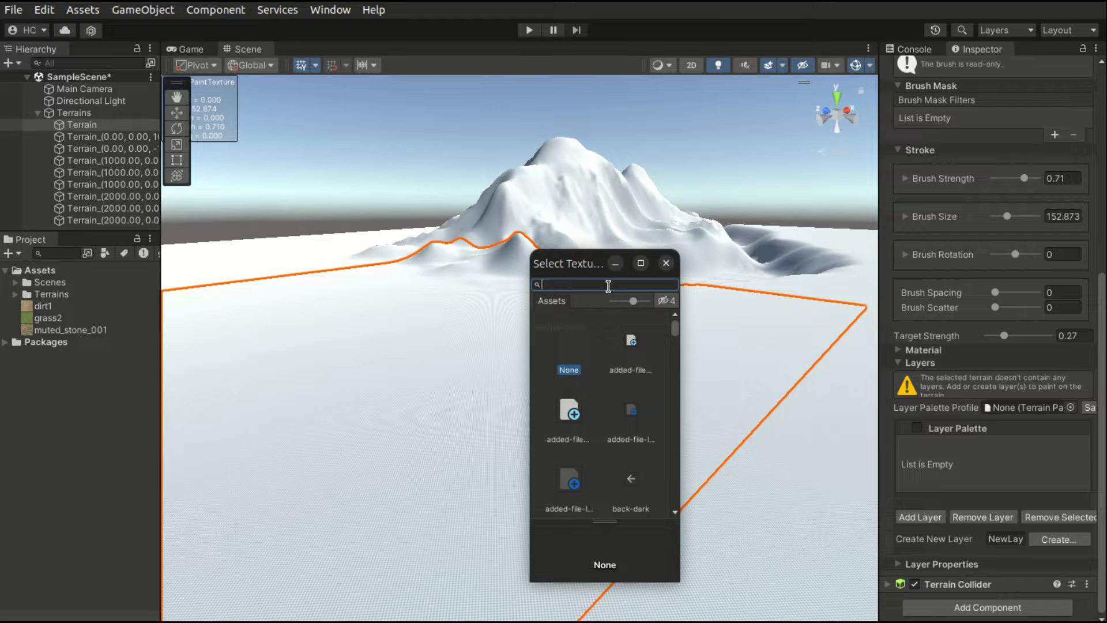
type("grass")
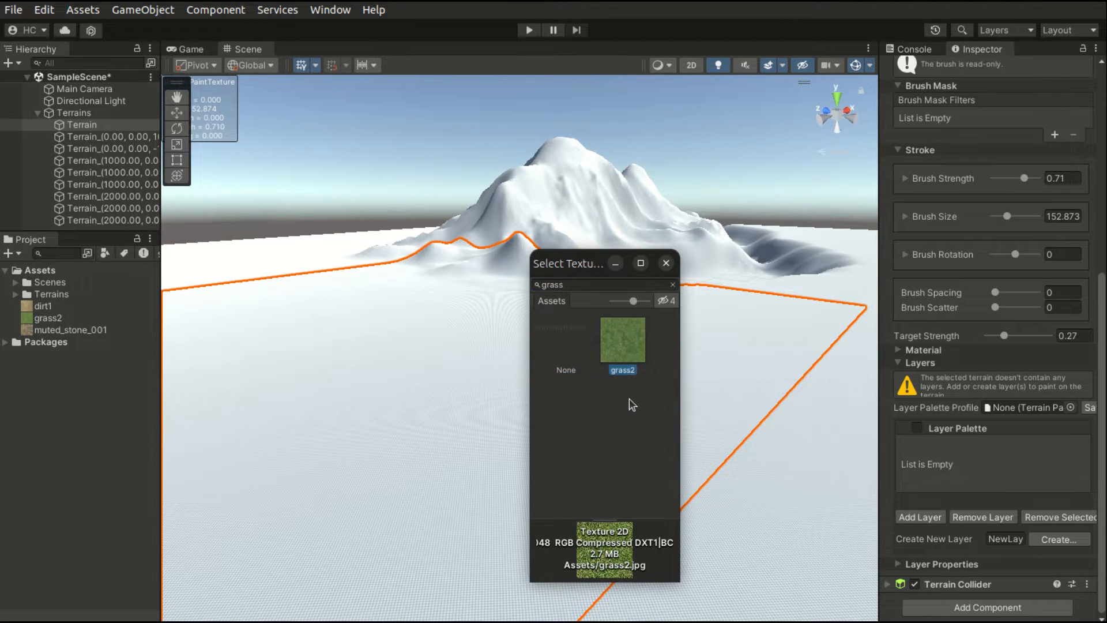
double_click(622, 339)
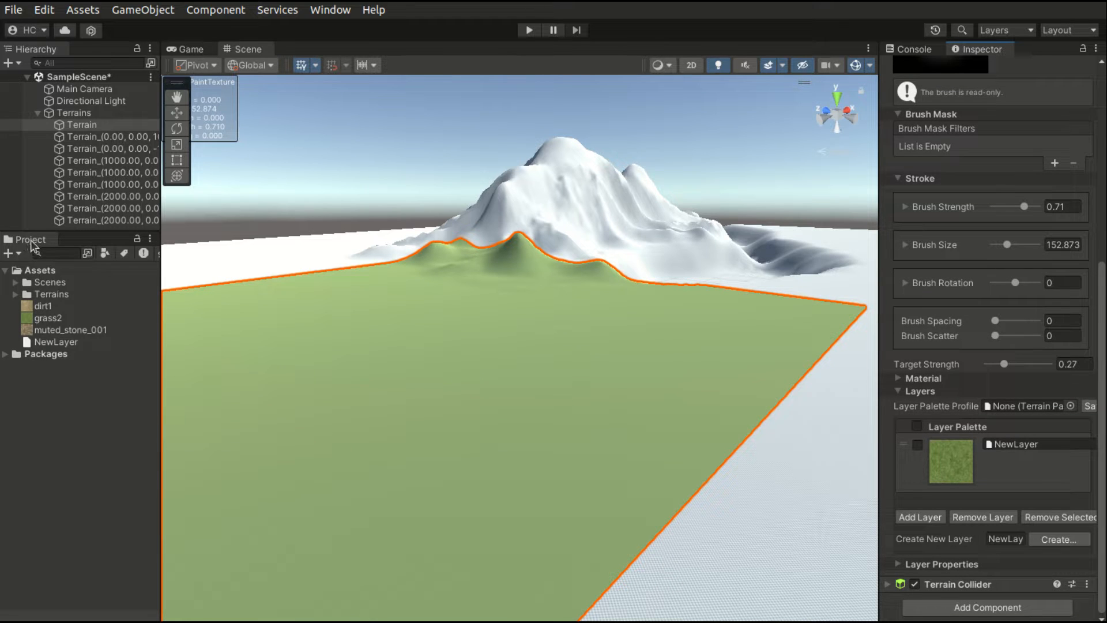
- Inspect the NewLayer asset, then apply the grass layer to the neighbouring tile
left_click(55, 341)
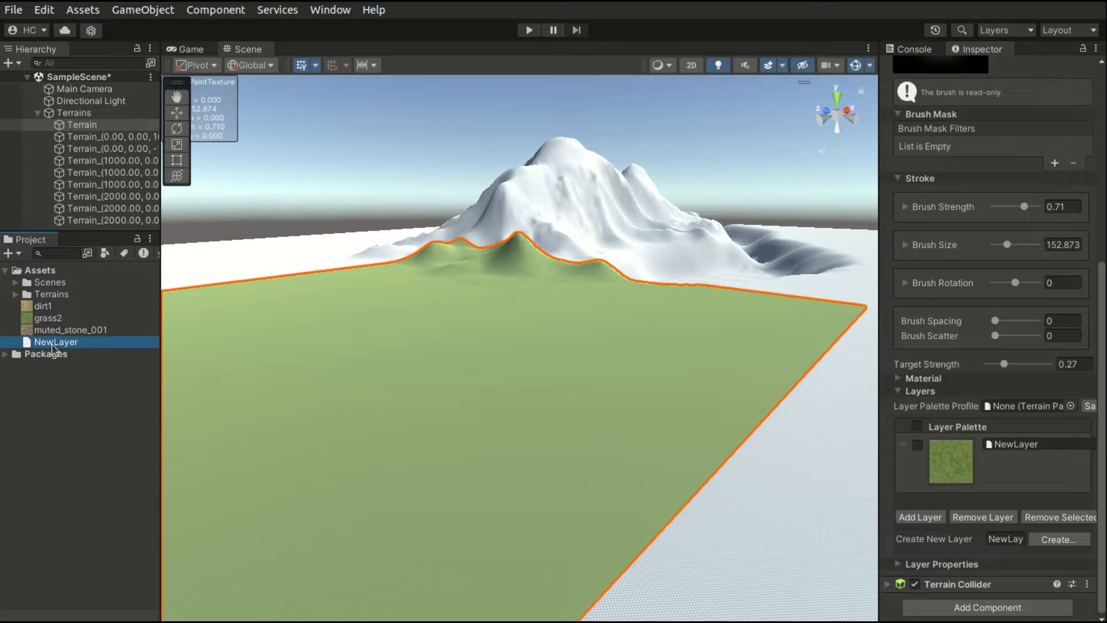
left_click(56, 341)
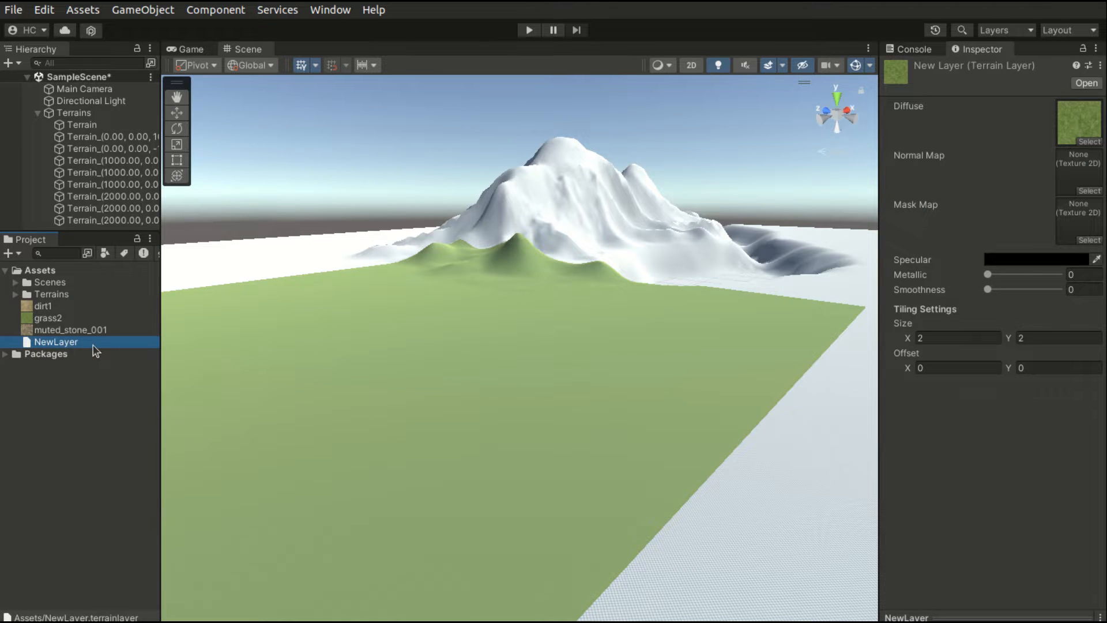
mouse_move(76, 353)
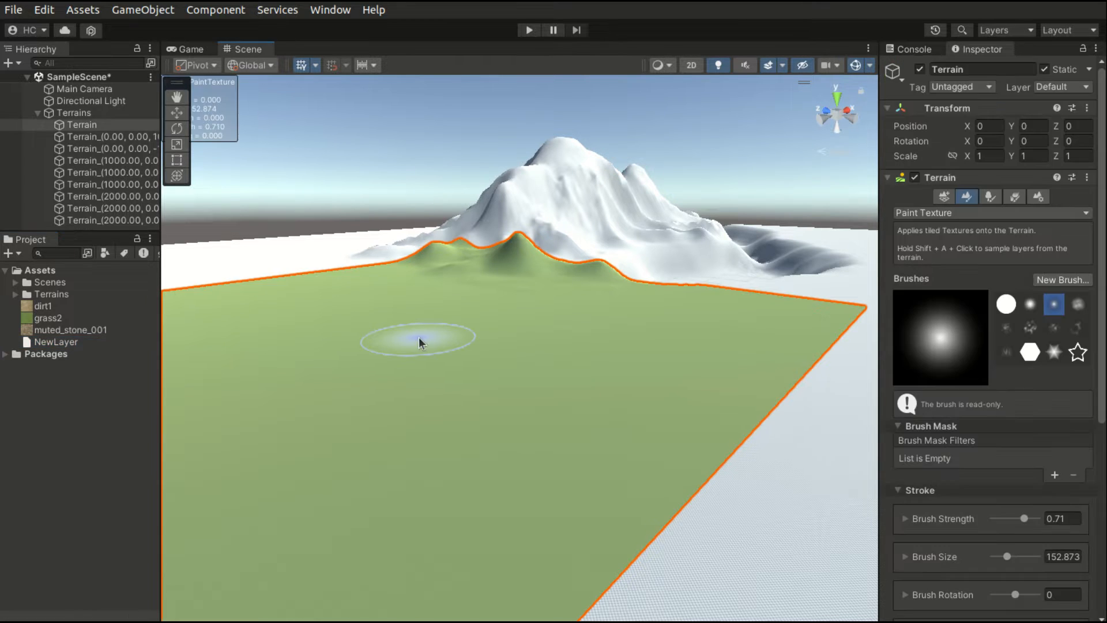
mouse_move(223, 325)
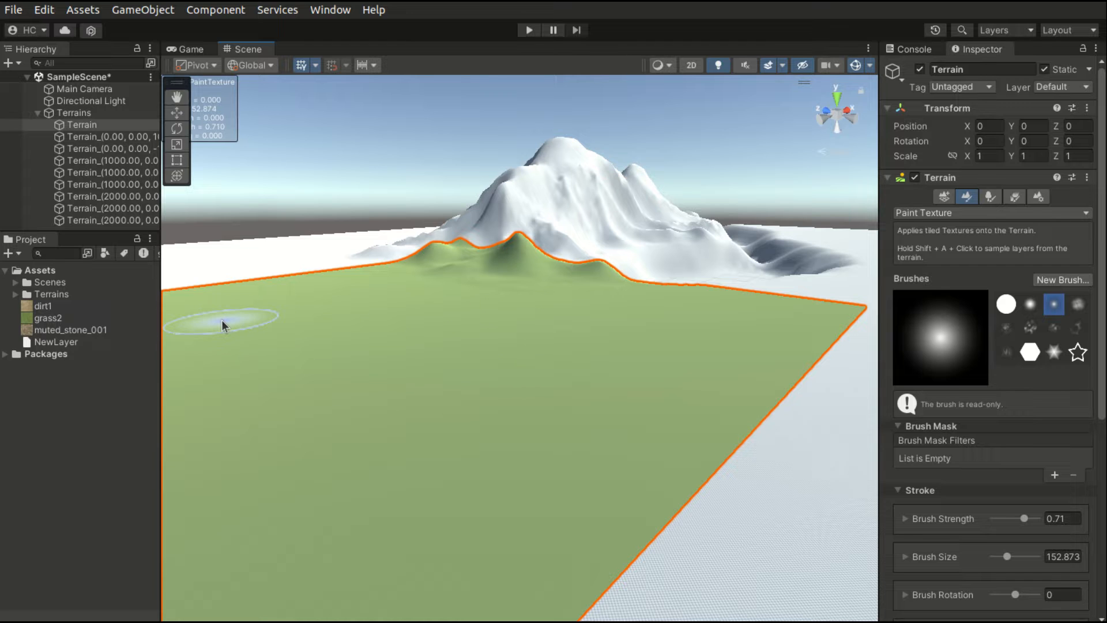
mouse_move(416, 399)
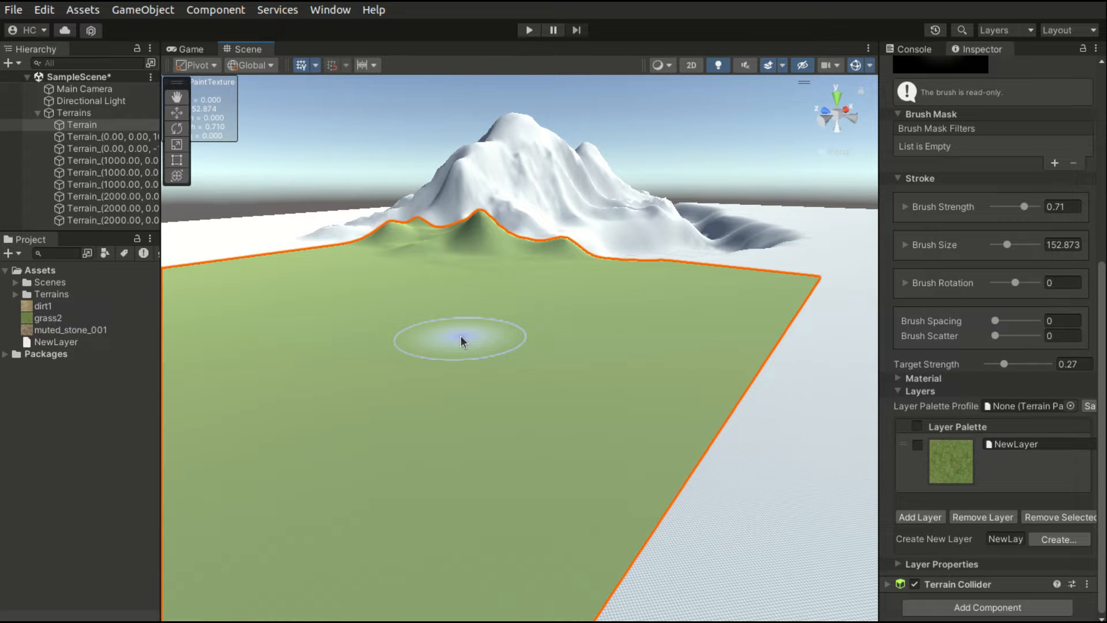
left_click(1010, 462)
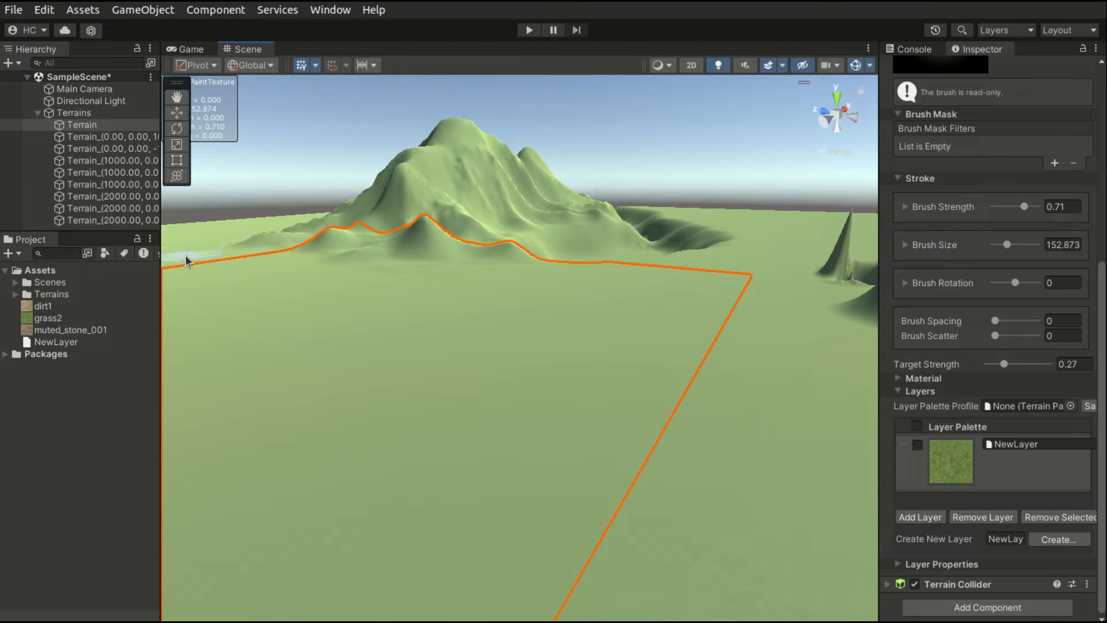
mouse_move(789, 397)
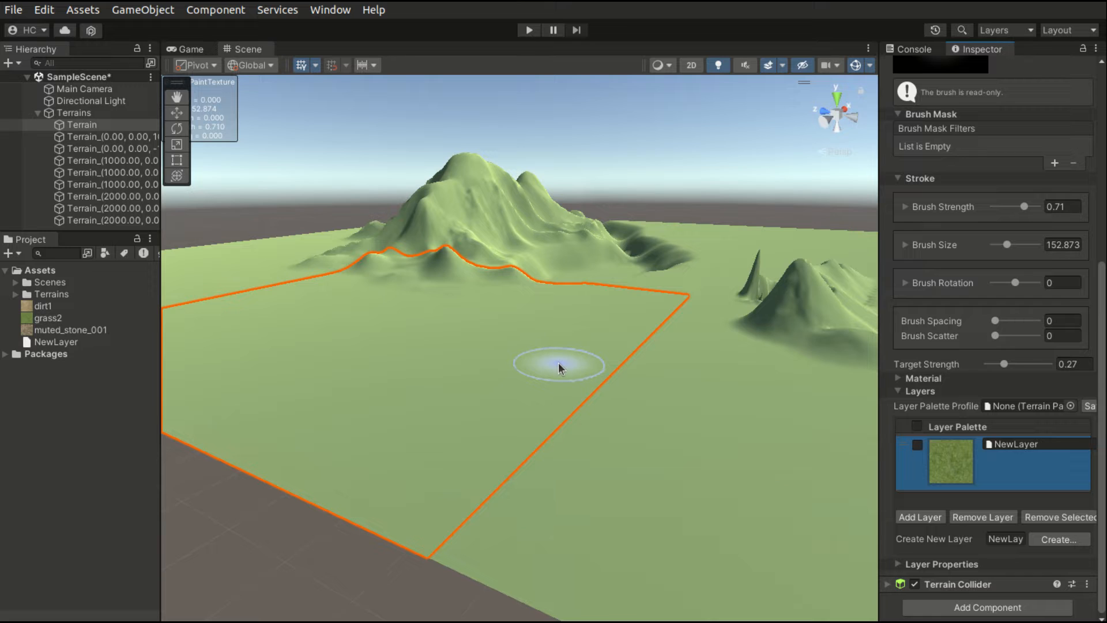
mouse_move(922, 510)
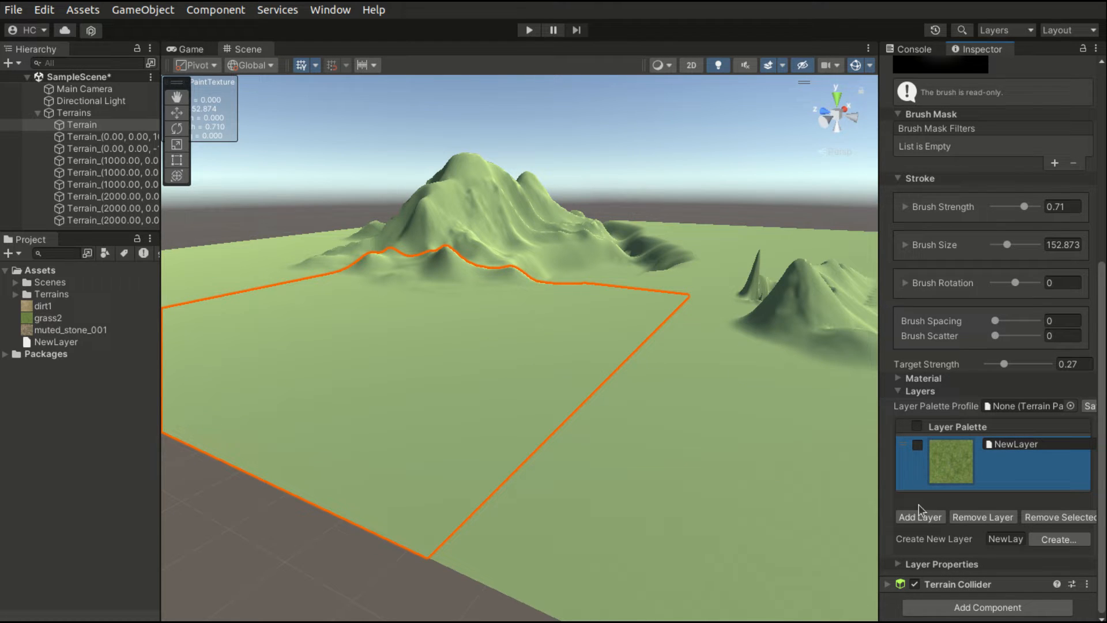
- Create a second terrain layer, searching 'mute' for the muted_stone_001 texture
left_click(950, 462)
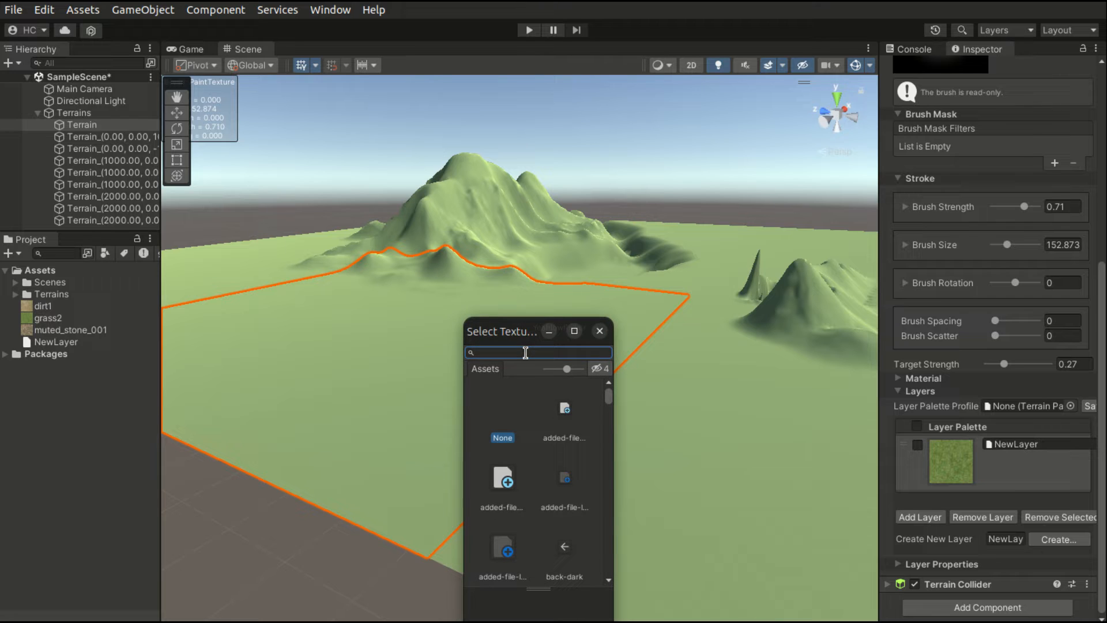
type("mute")
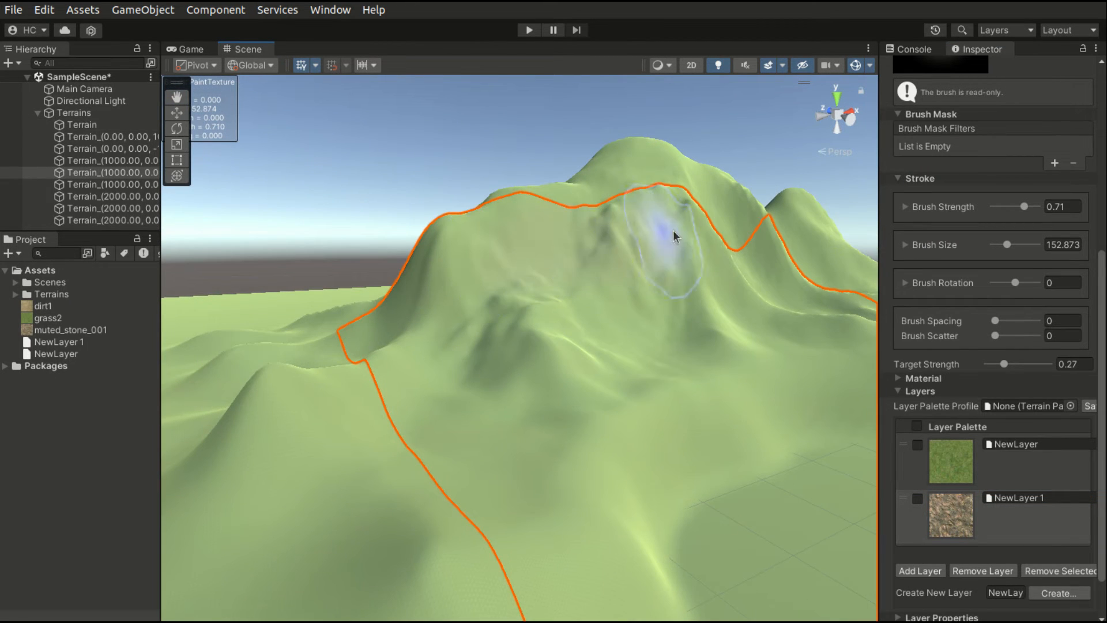
mouse_move(668, 371)
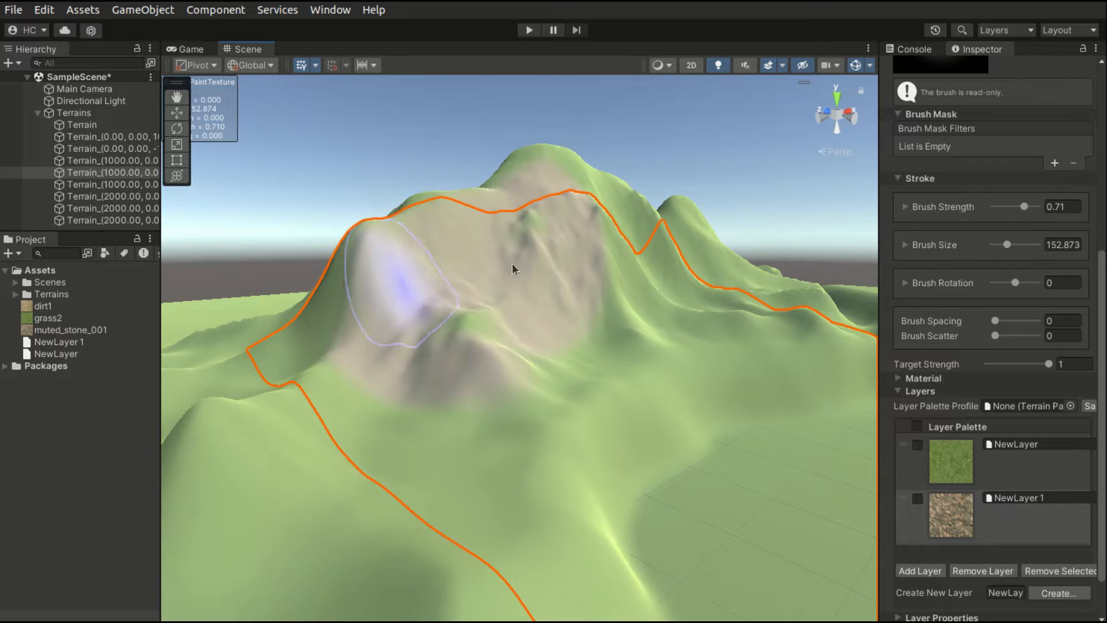
mouse_move(526, 226)
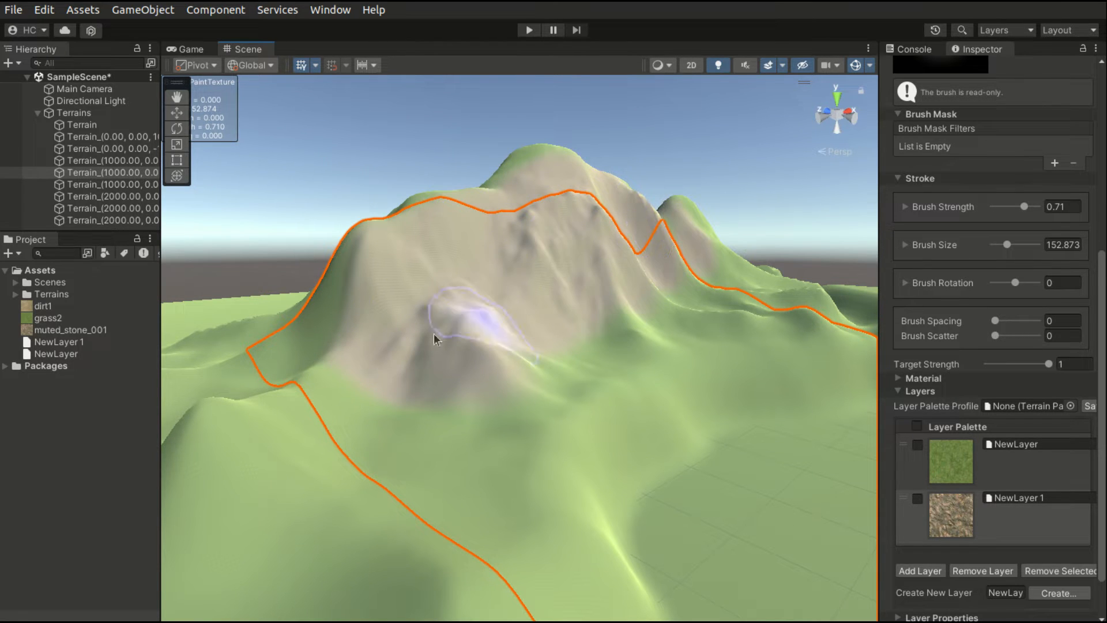
mouse_move(555, 382)
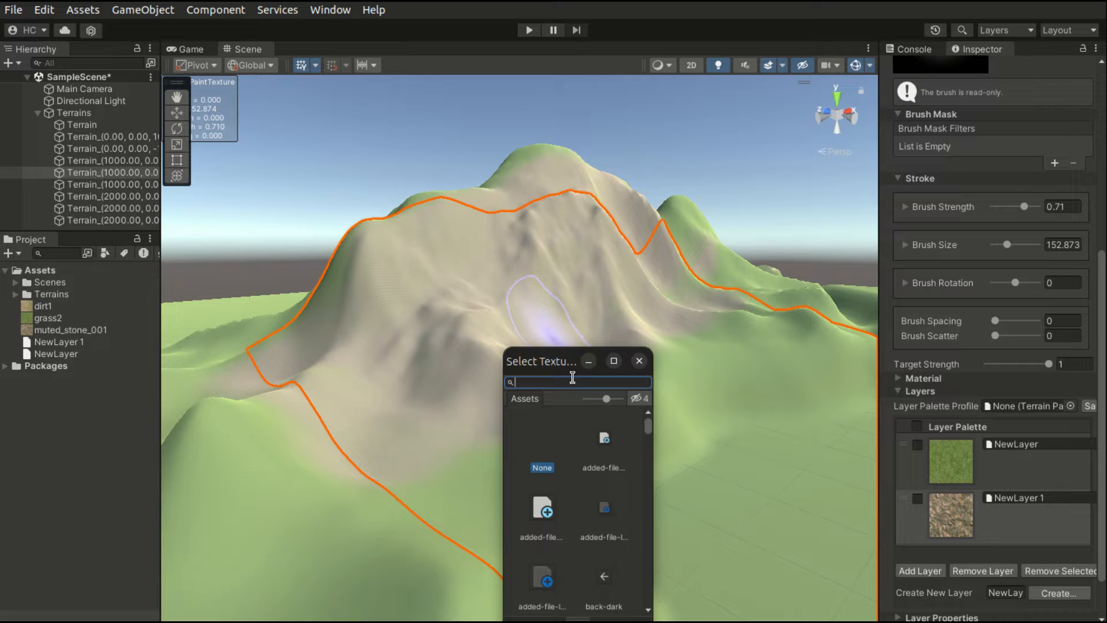
- Search 'dirt' to make NewLayer 2 from the dirt1 texture
type("dirt")
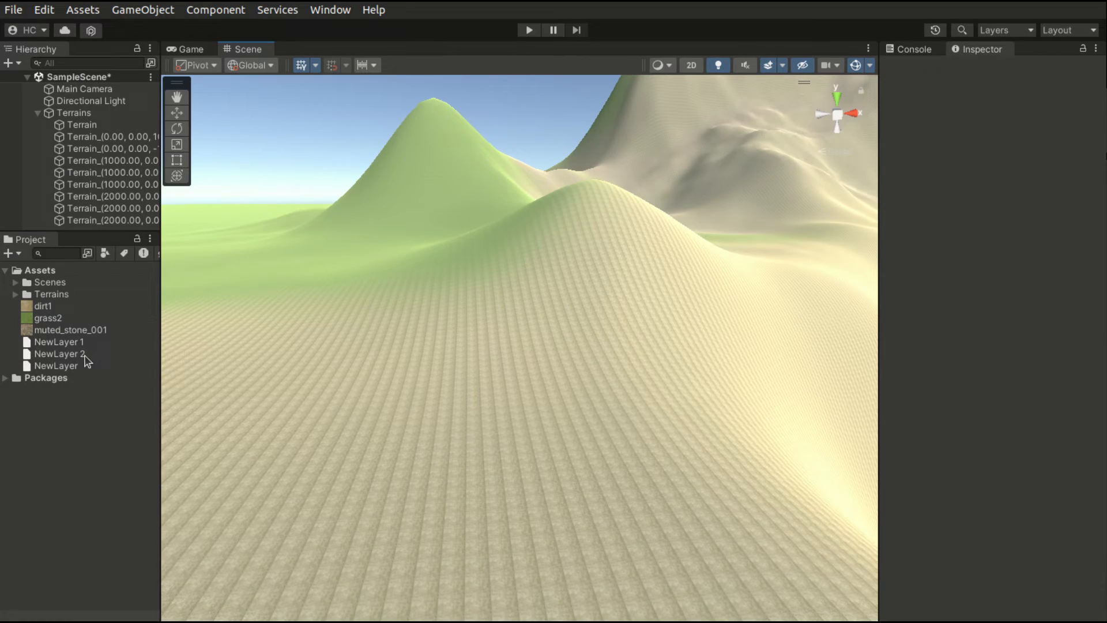
- Set NewLayer 2's Tiling Settings Size to 200 by 200
left_click(58, 354)
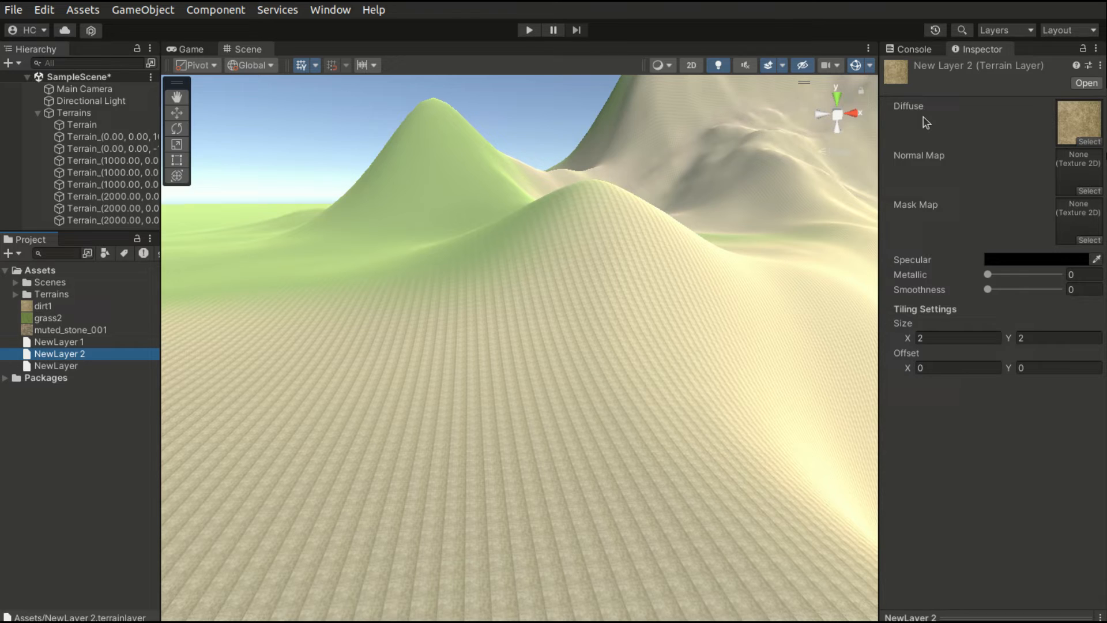
mouse_move(928, 217)
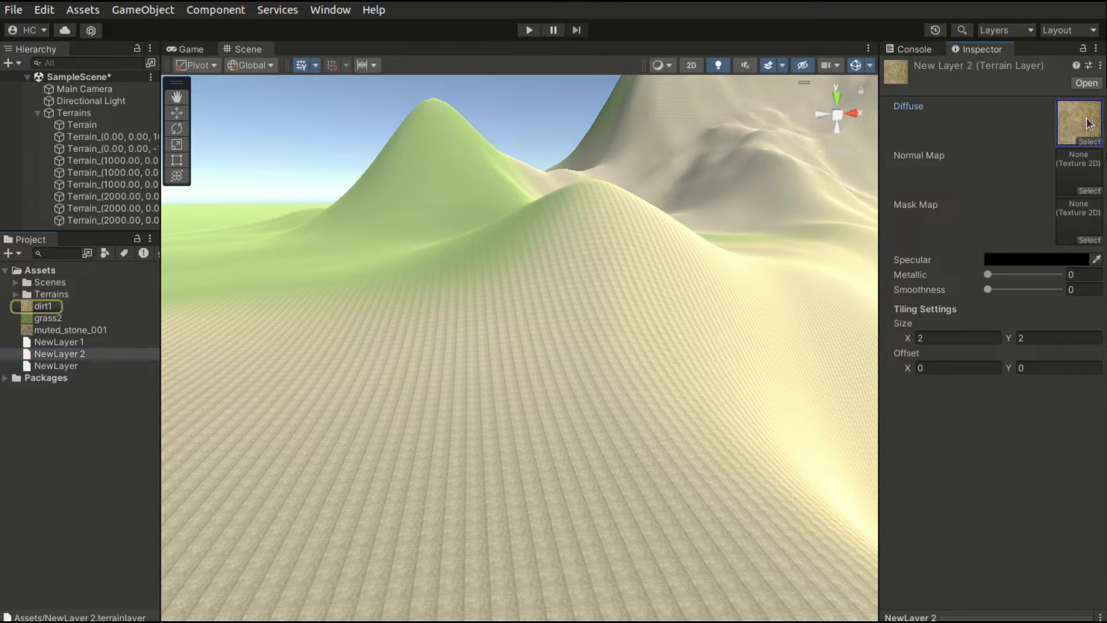
mouse_move(976, 171)
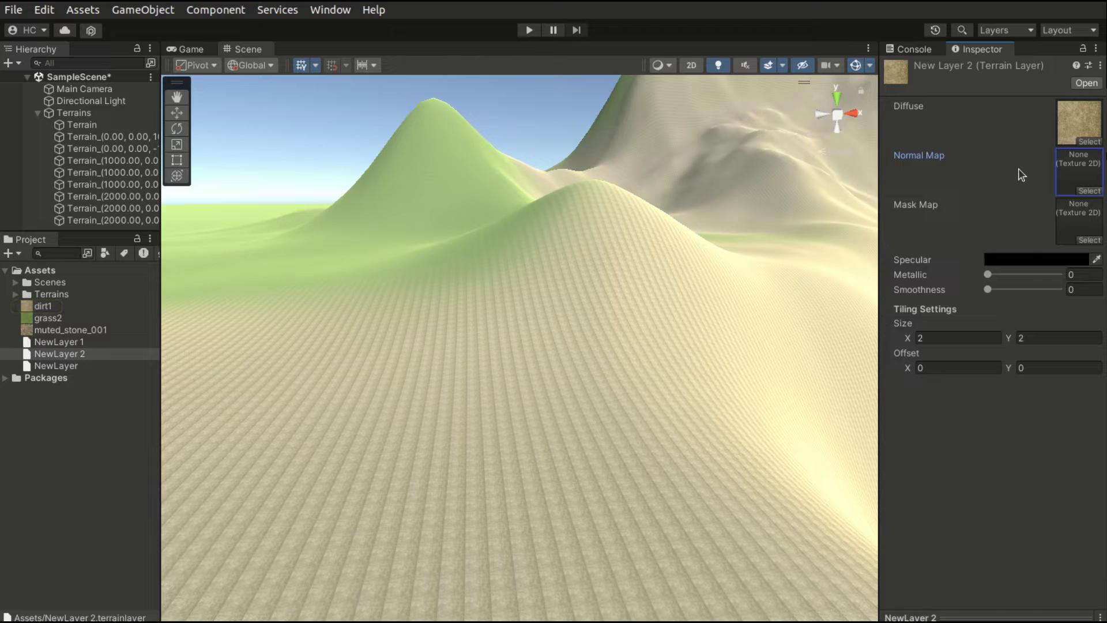
mouse_move(923, 203)
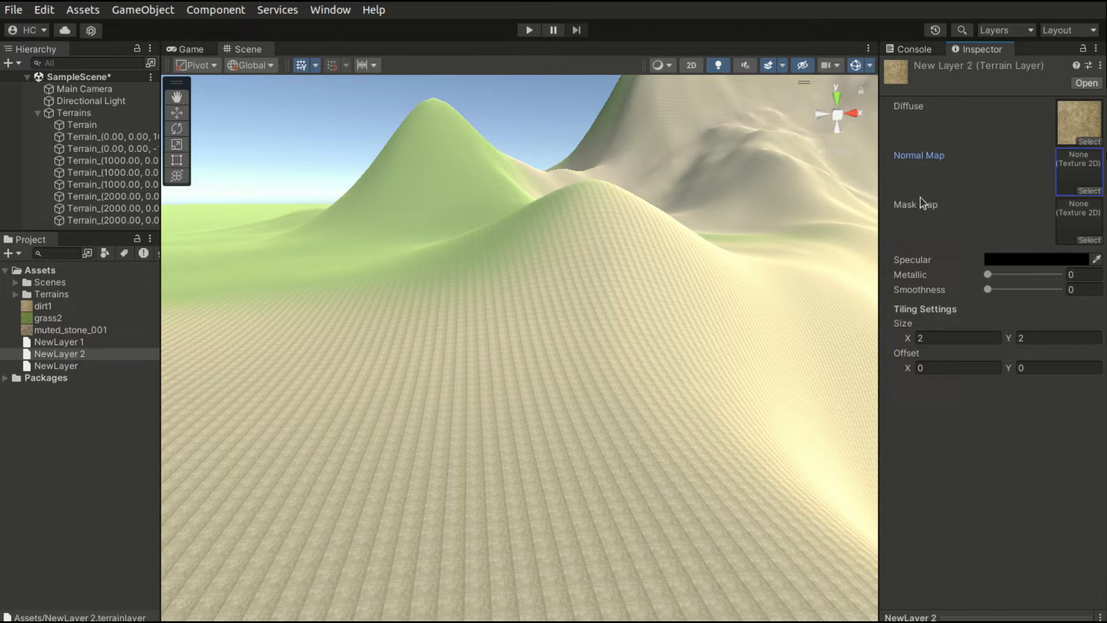
left_click(1077, 222)
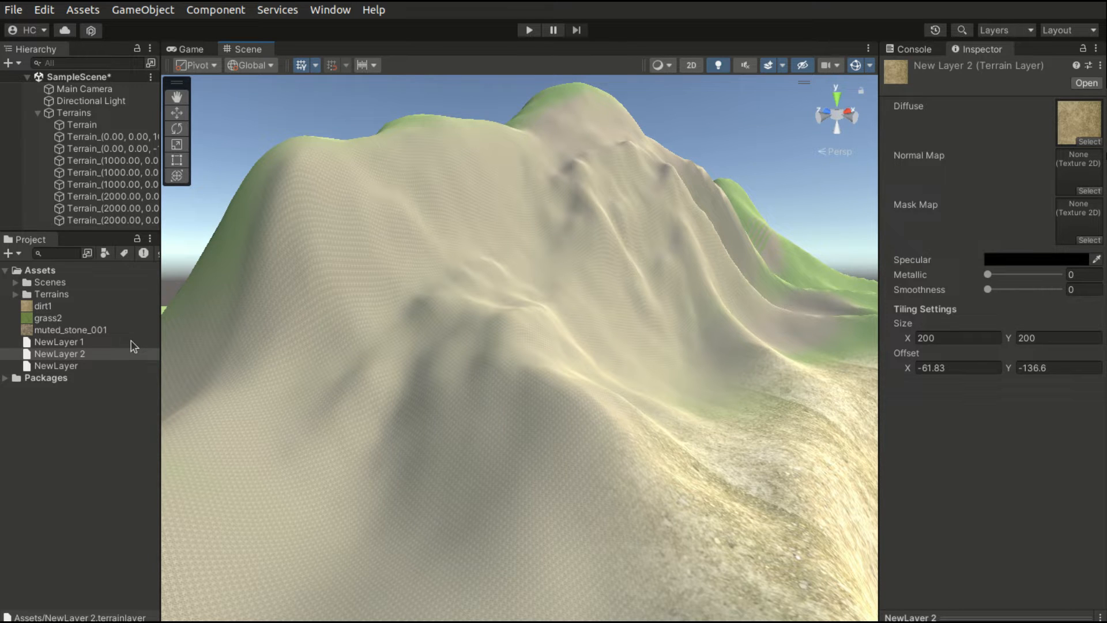
- Raise NewLayer 1's Tiling Settings Size to a larger value for the stone texture
left_click(59, 342)
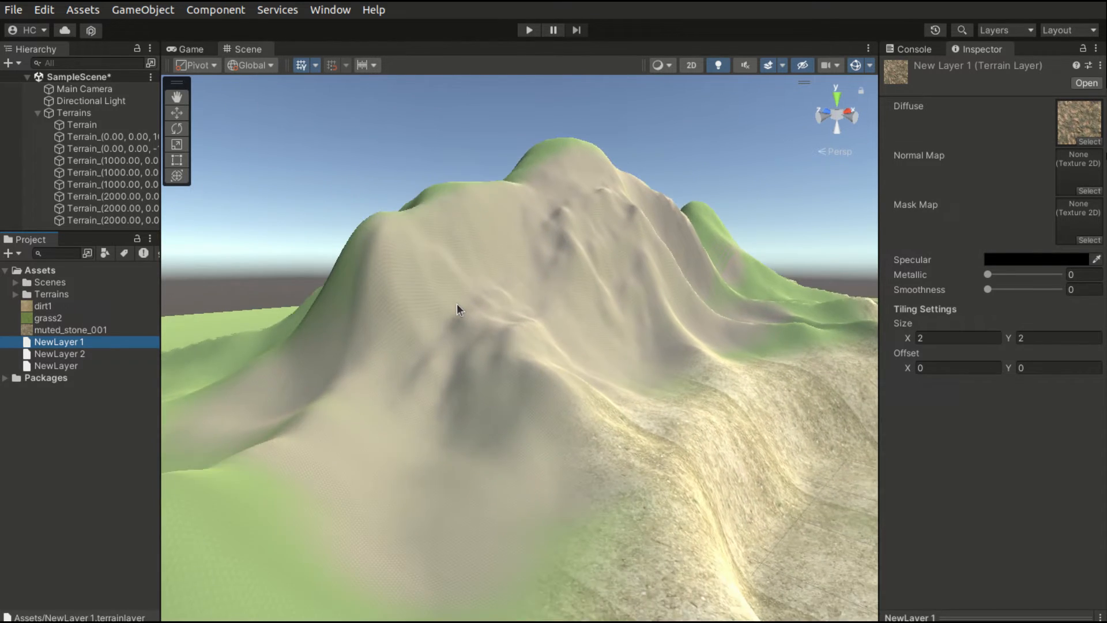
scroll("down", 3)
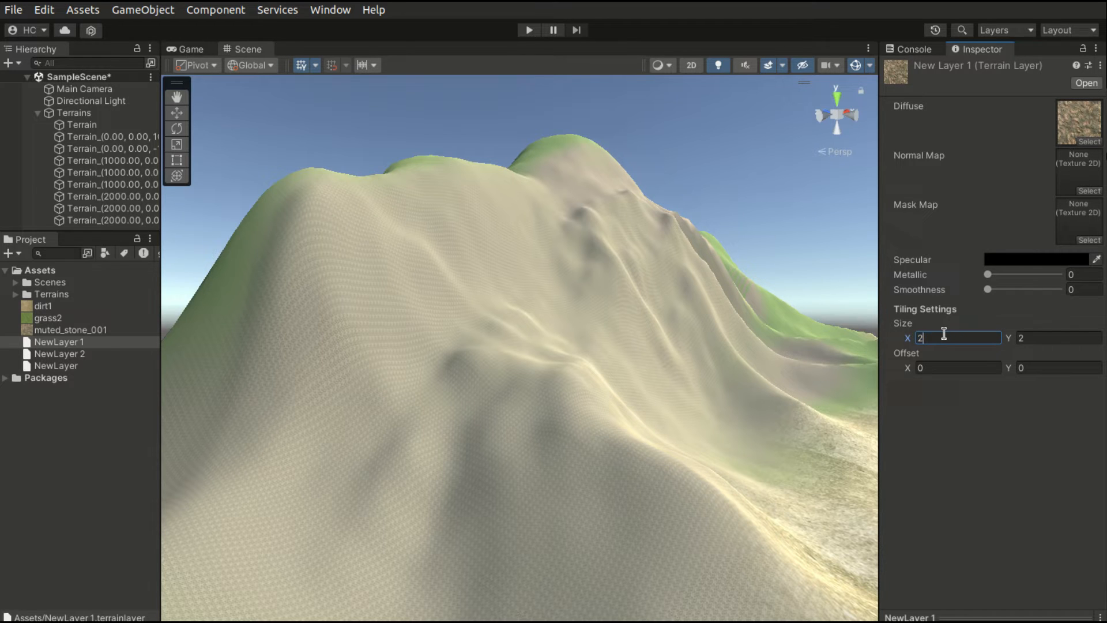
type("0")
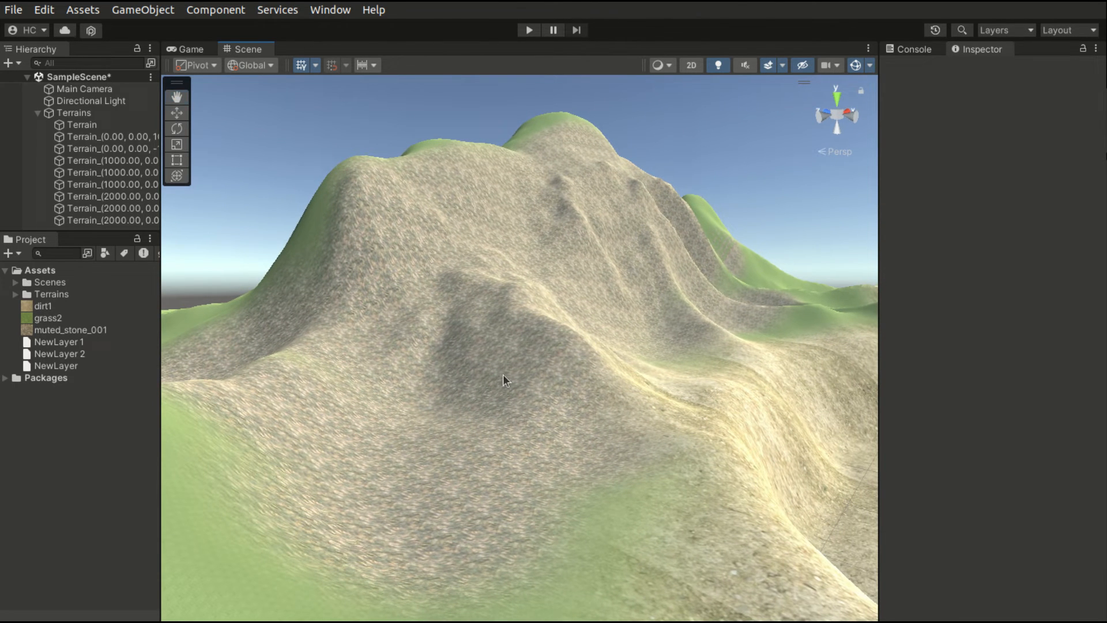
mouse_move(491, 348)
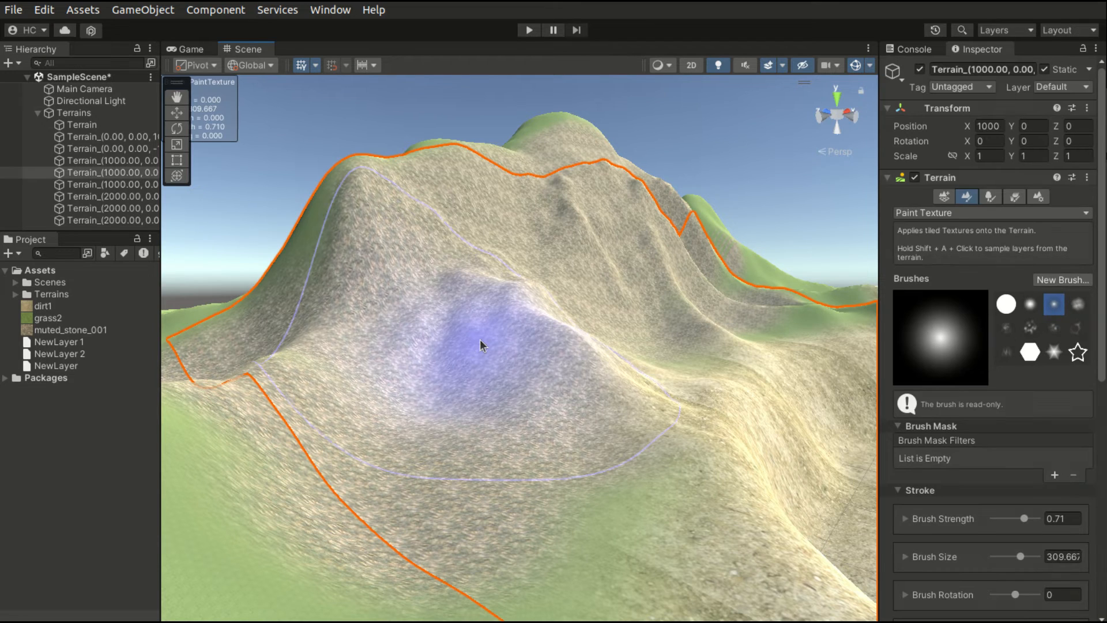
- Pick the grass layer from the Layer Palette to brush over the mountain
scroll("down", 3)
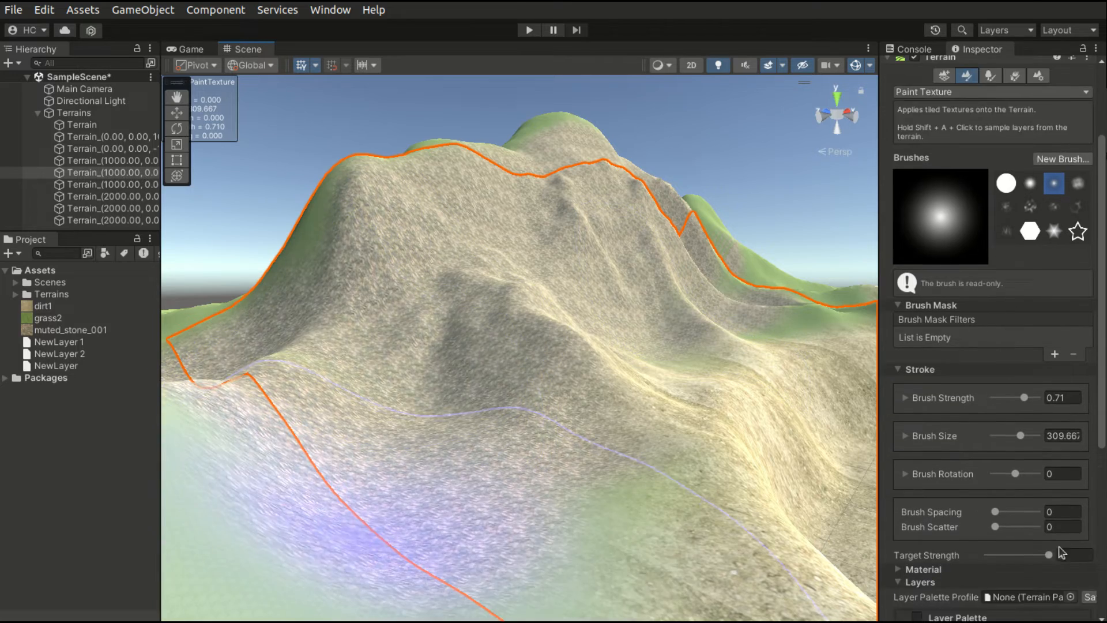
scroll("down", 3)
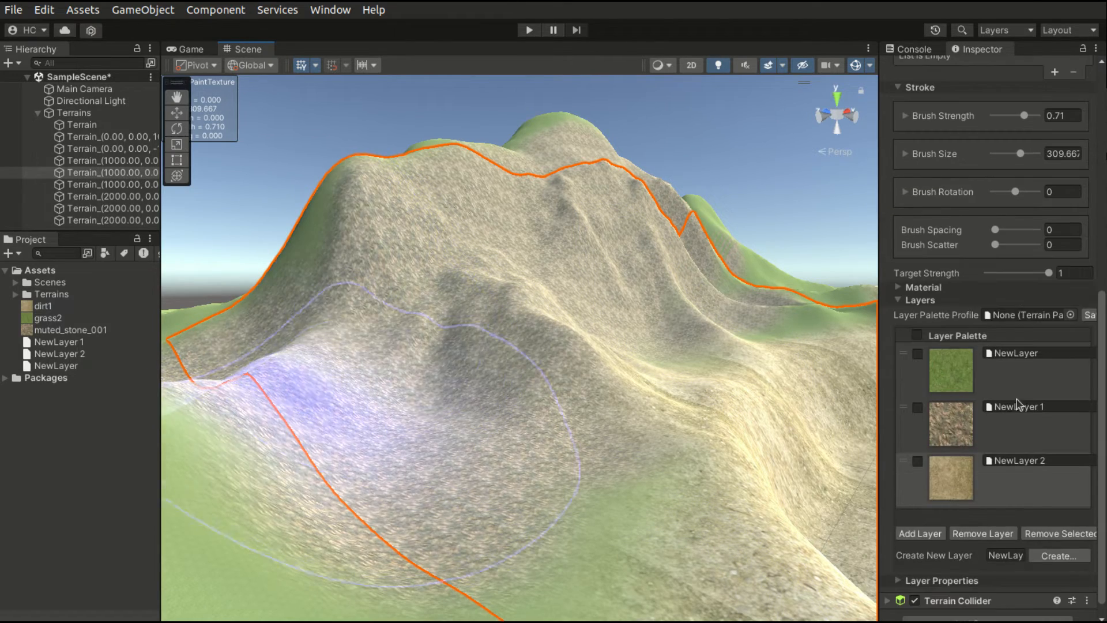
left_click(1017, 370)
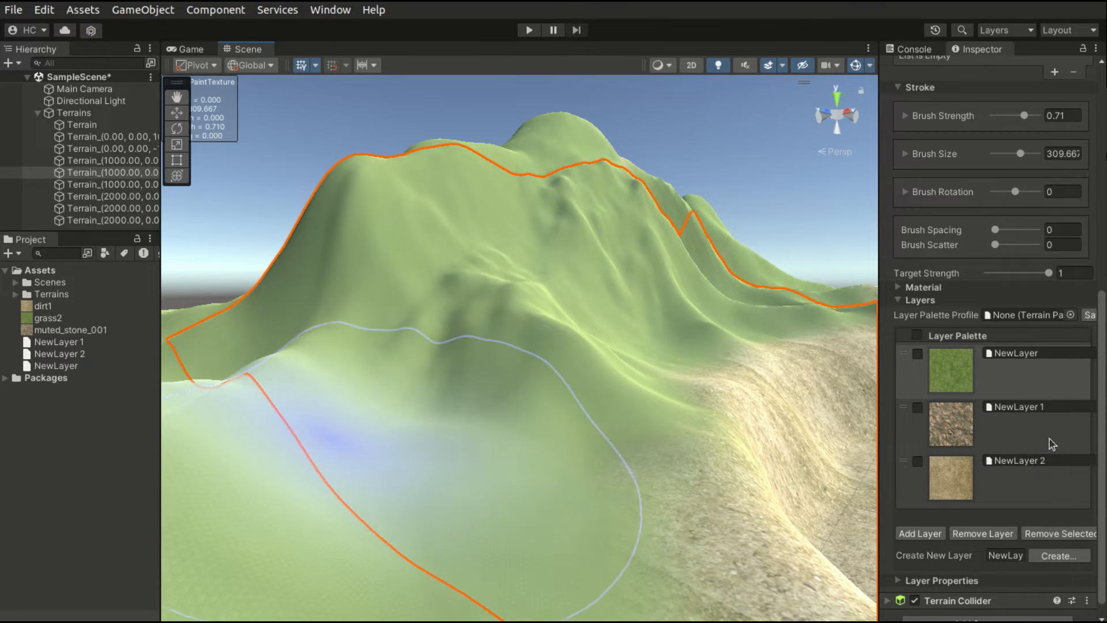
- Choose the stone layer to blend at 0.5 Target Strength into the grassy slopes
left_click(989, 423)
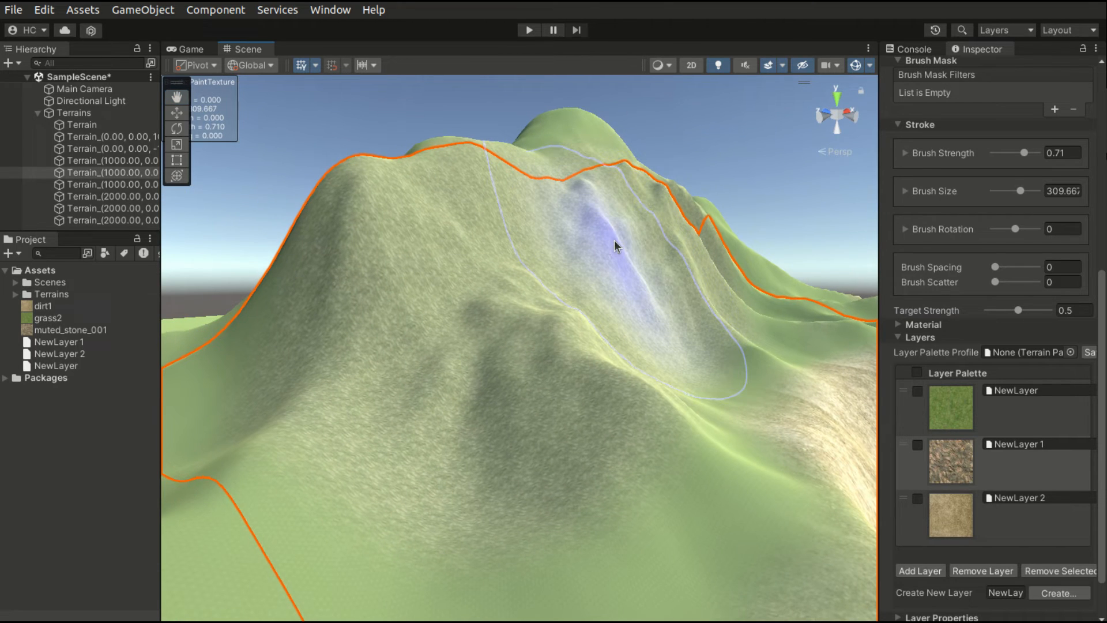
mouse_move(593, 302)
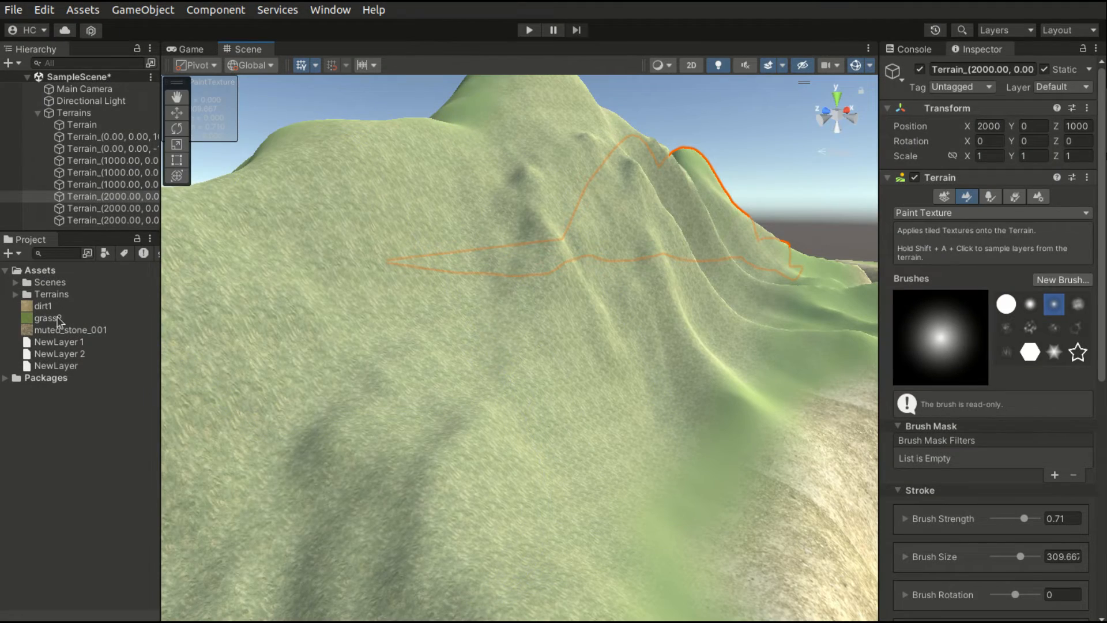
- Select the pit terrain tile in the Hierarchy to edit its three-layer palette
left_click(59, 342)
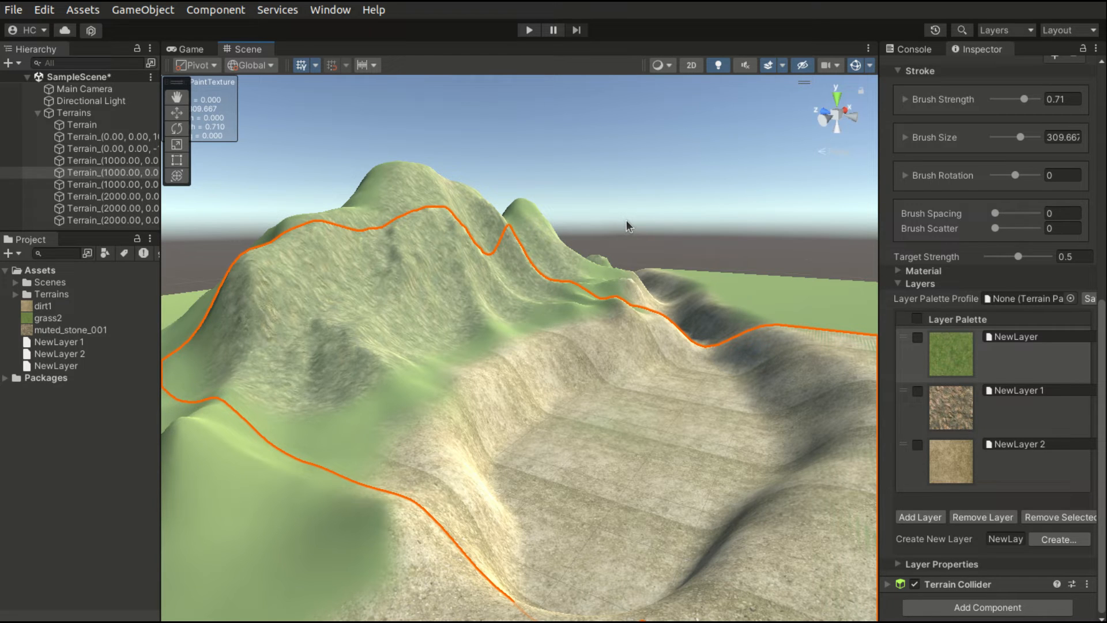
left_click(1031, 354)
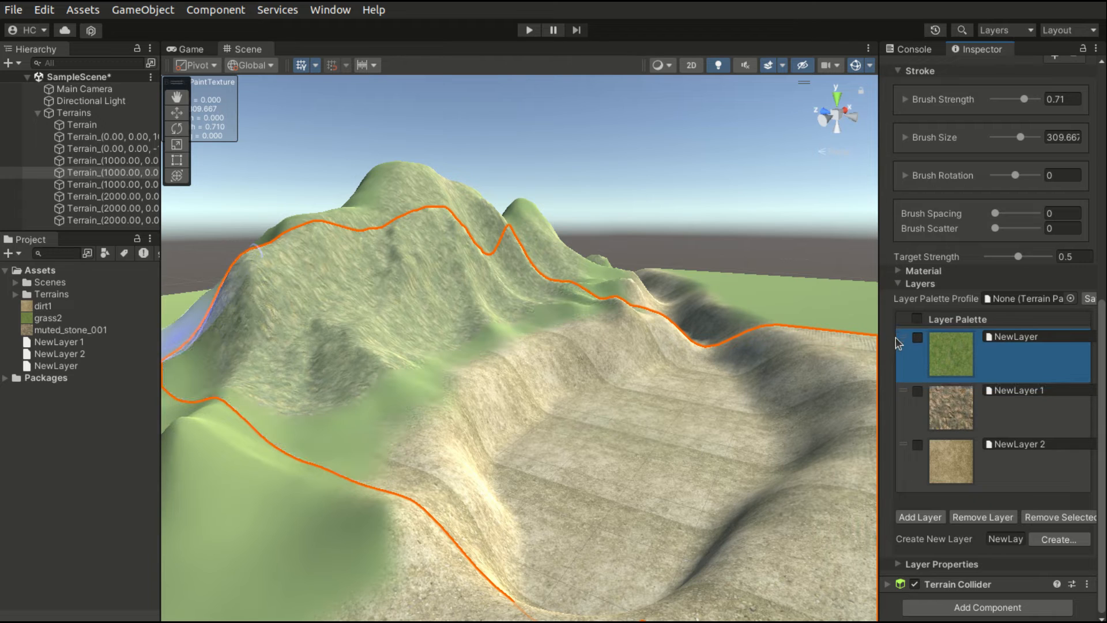
mouse_move(791, 453)
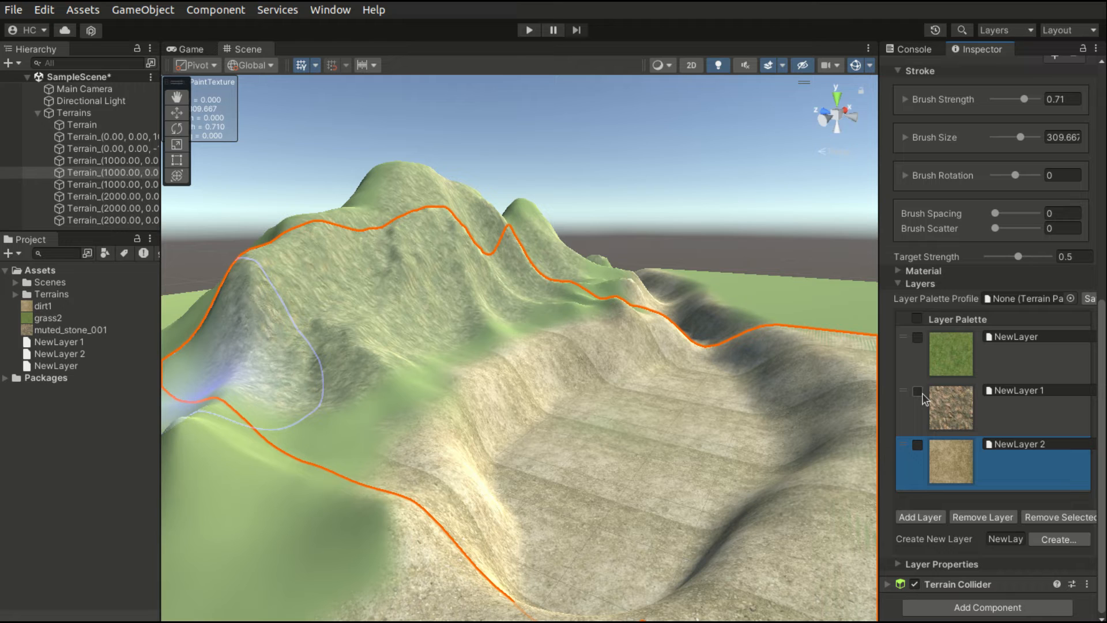
- Mark NewLayer 1 and NewLayer 2, remove them, and accept losing their painted data
left_click(917, 391)
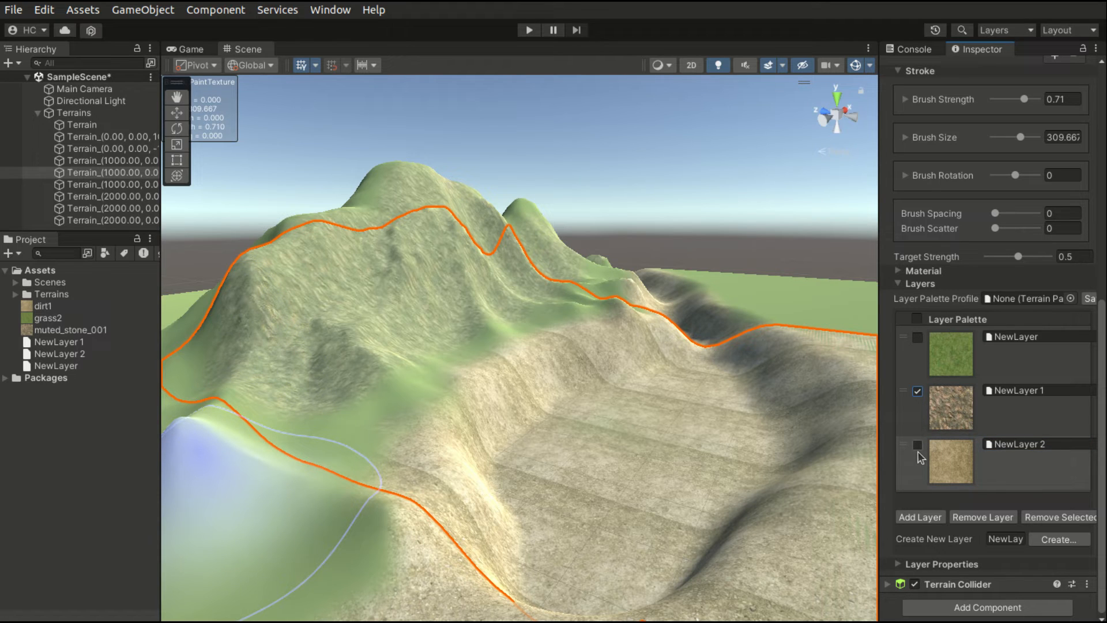
left_click(917, 444)
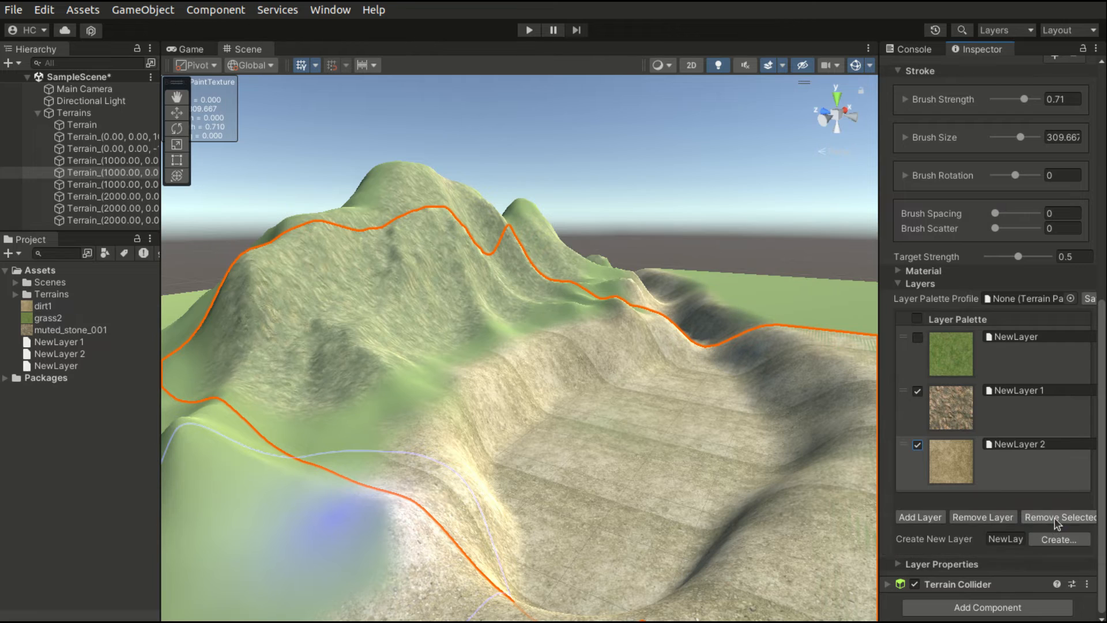
left_click(1059, 517)
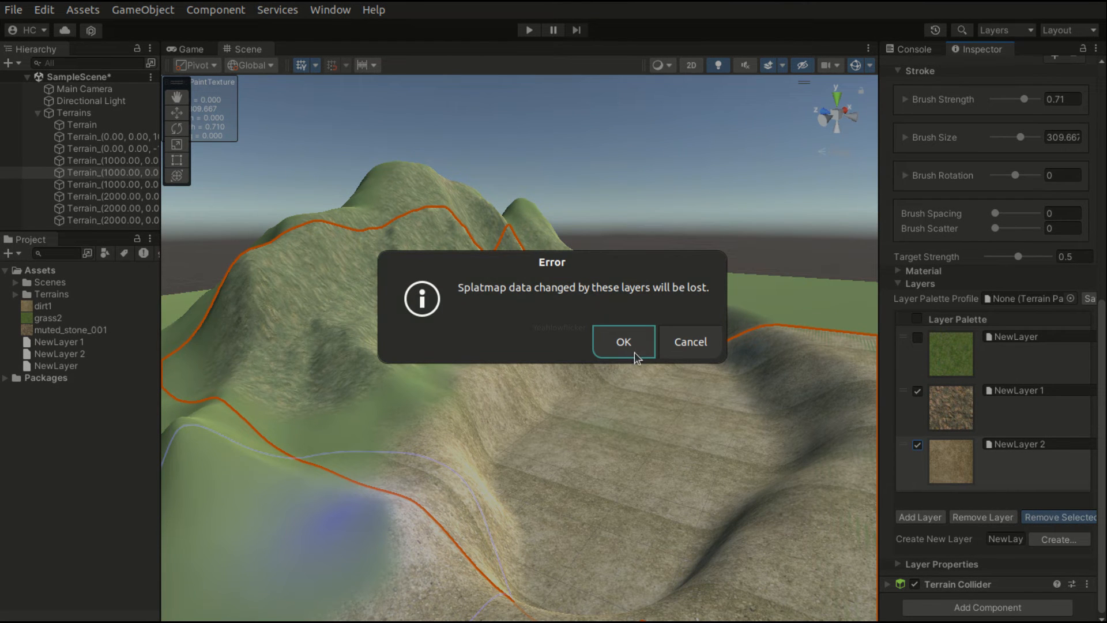
mouse_move(632, 334)
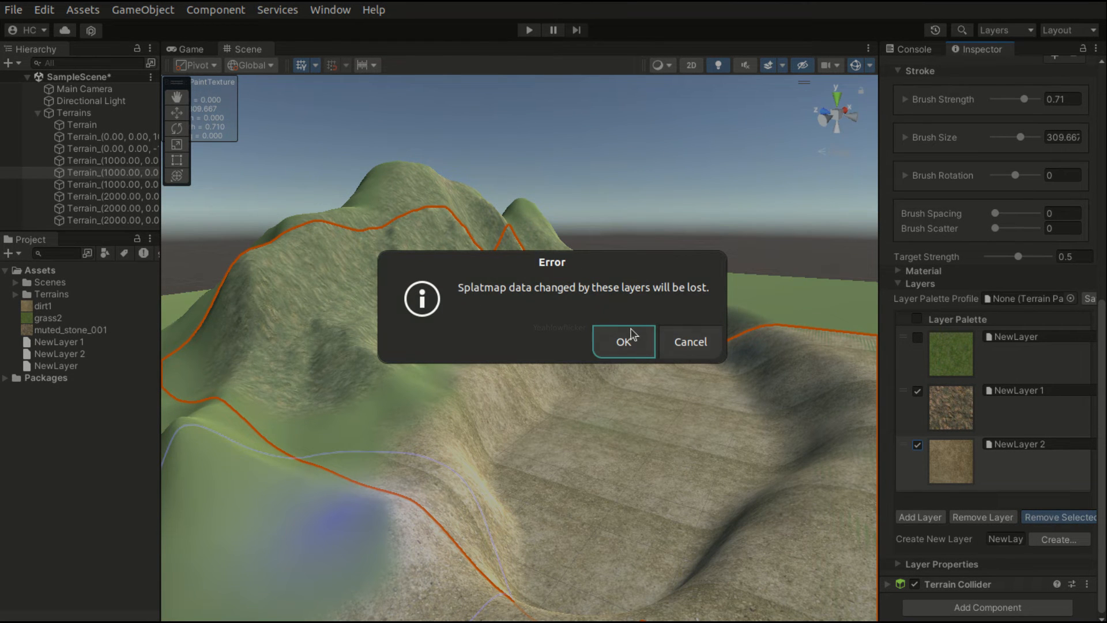
left_click(623, 342)
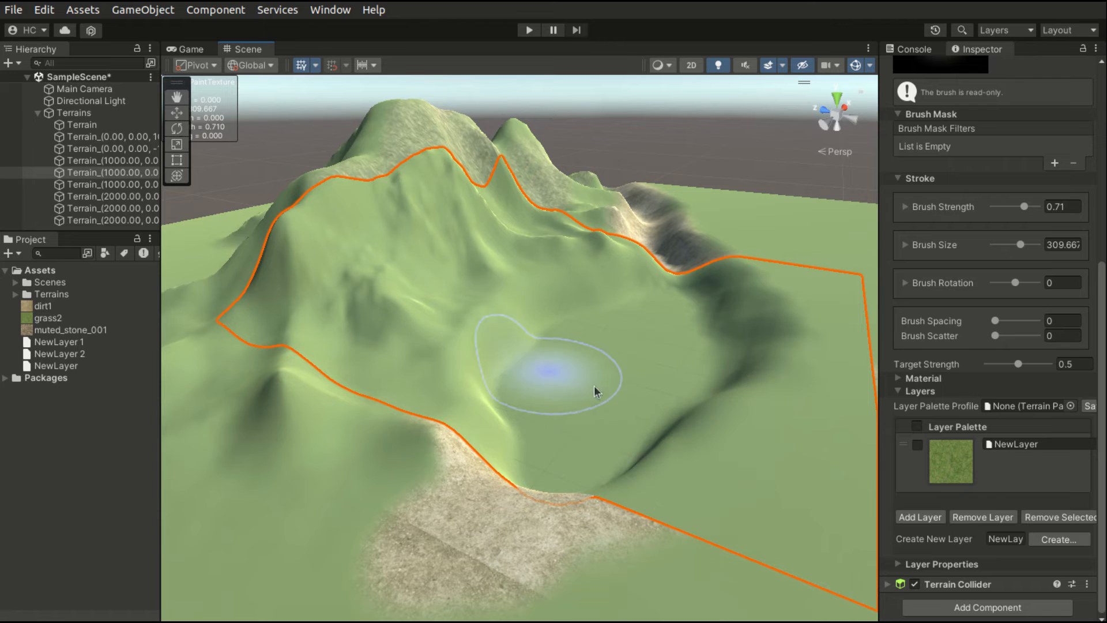
mouse_move(724, 274)
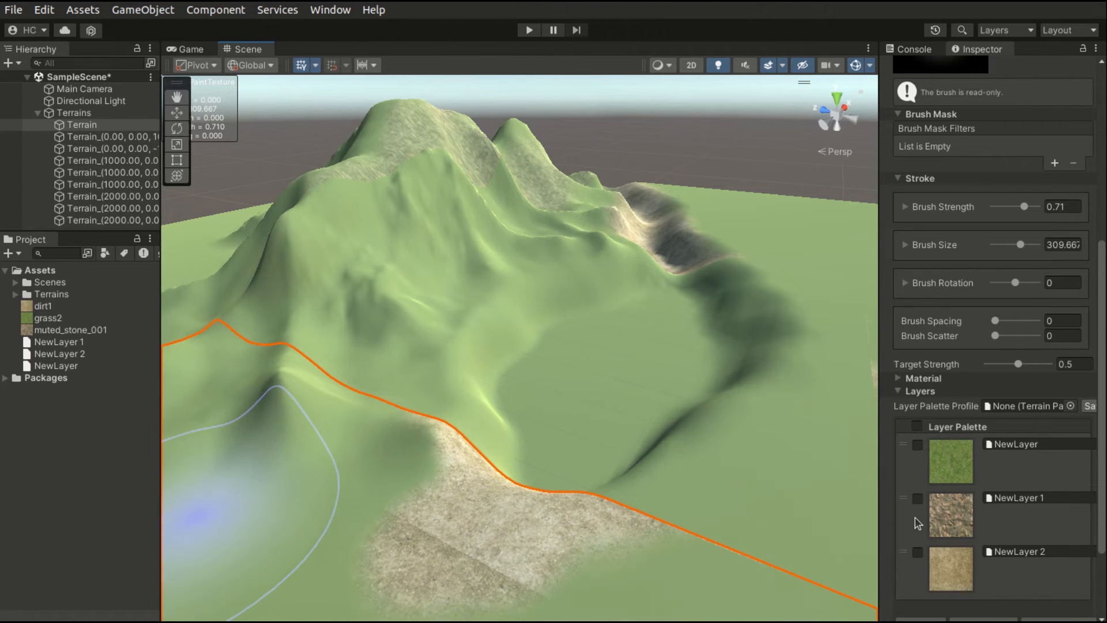
scroll("down", 3)
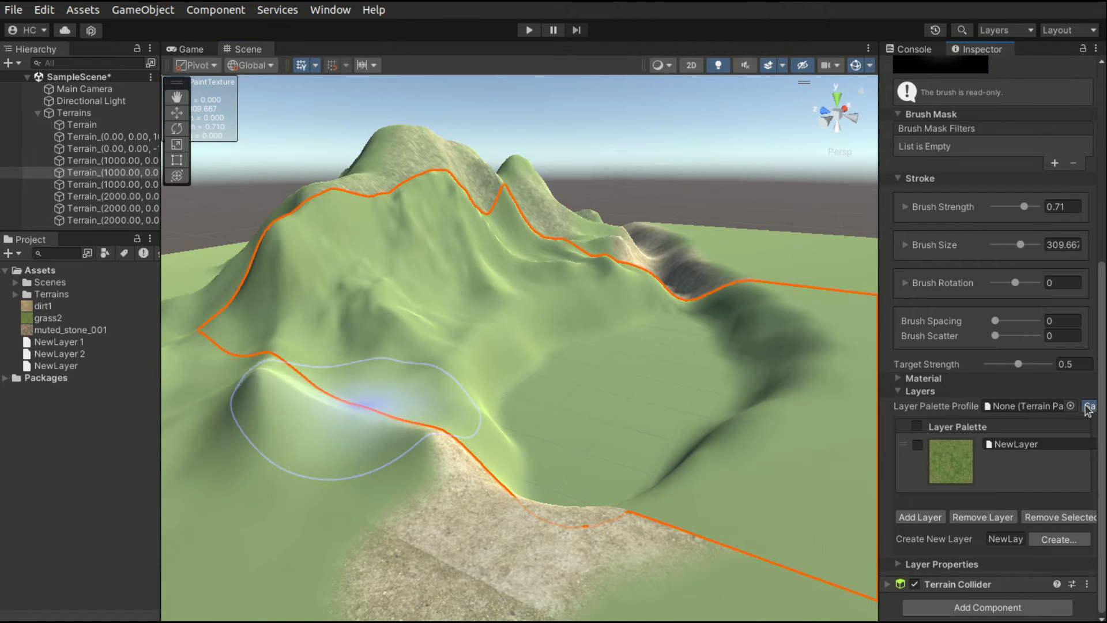
- Save the tile's layers as a New Layer Palette asset under Assets, then select the three-layer Terrain tile
left_click(1090, 406)
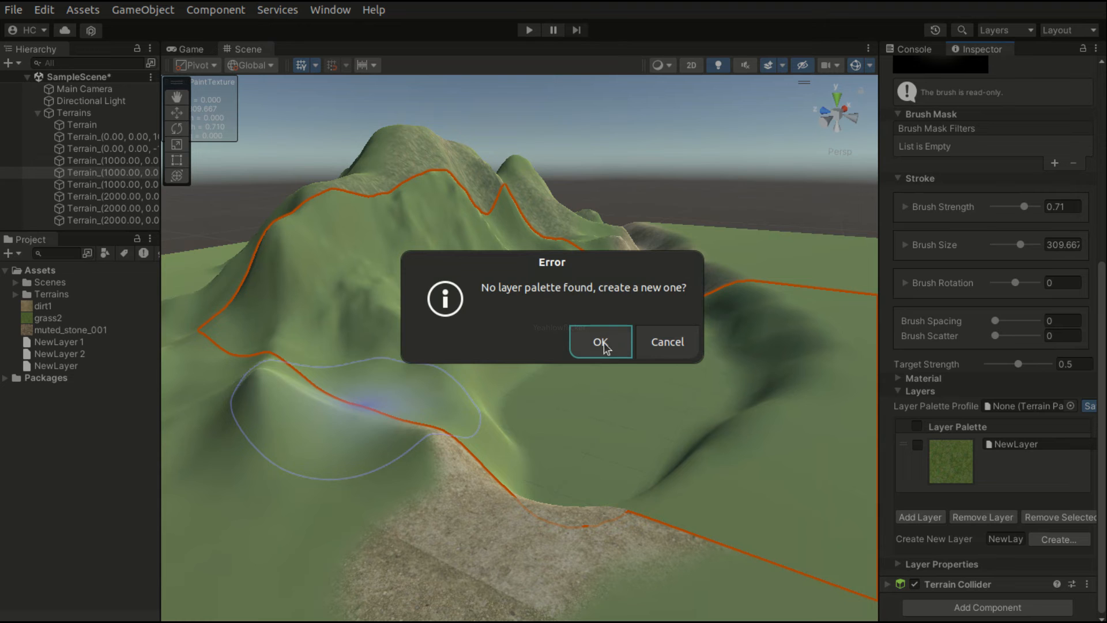
left_click(598, 343)
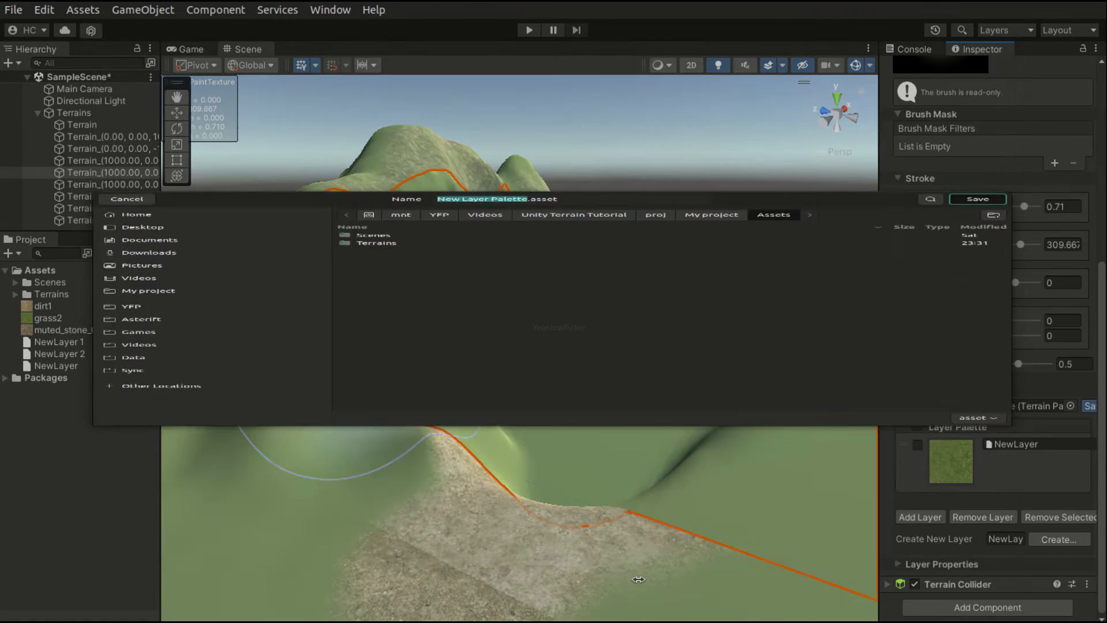
left_click(978, 198)
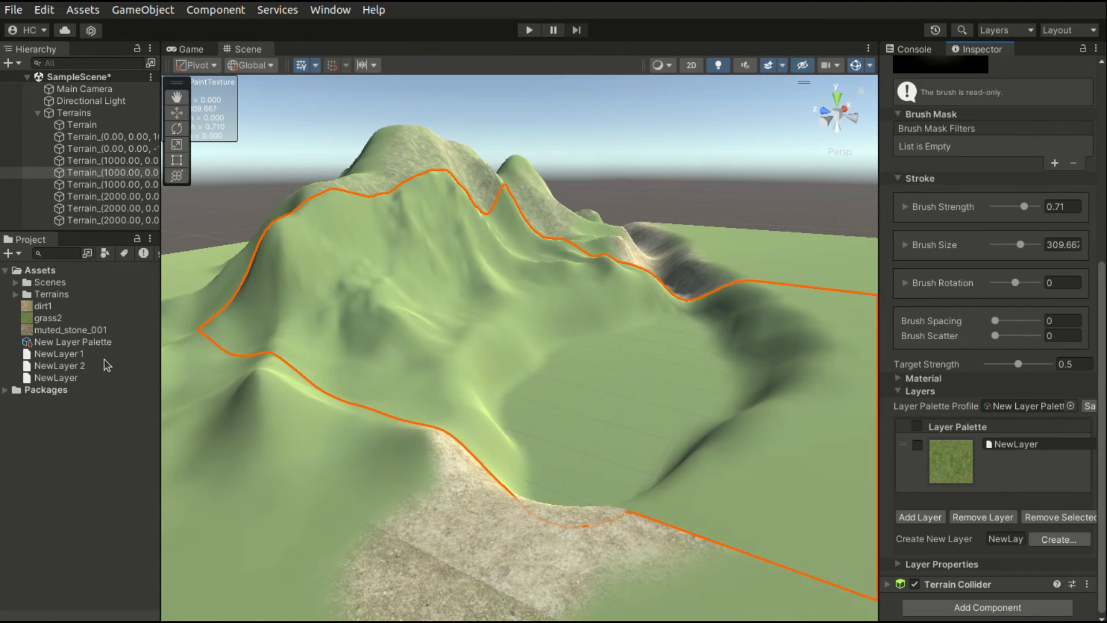
left_click(74, 342)
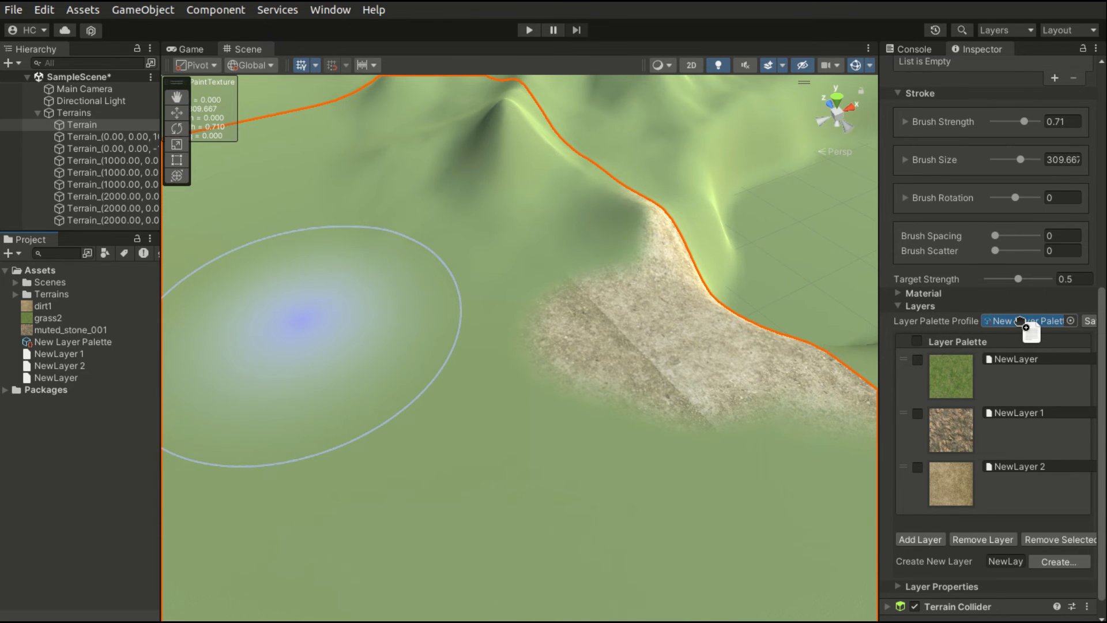
- Load the saved New Layer Palette onto the Terrain tile and confirm, leaving only grass
left_click(1028, 321)
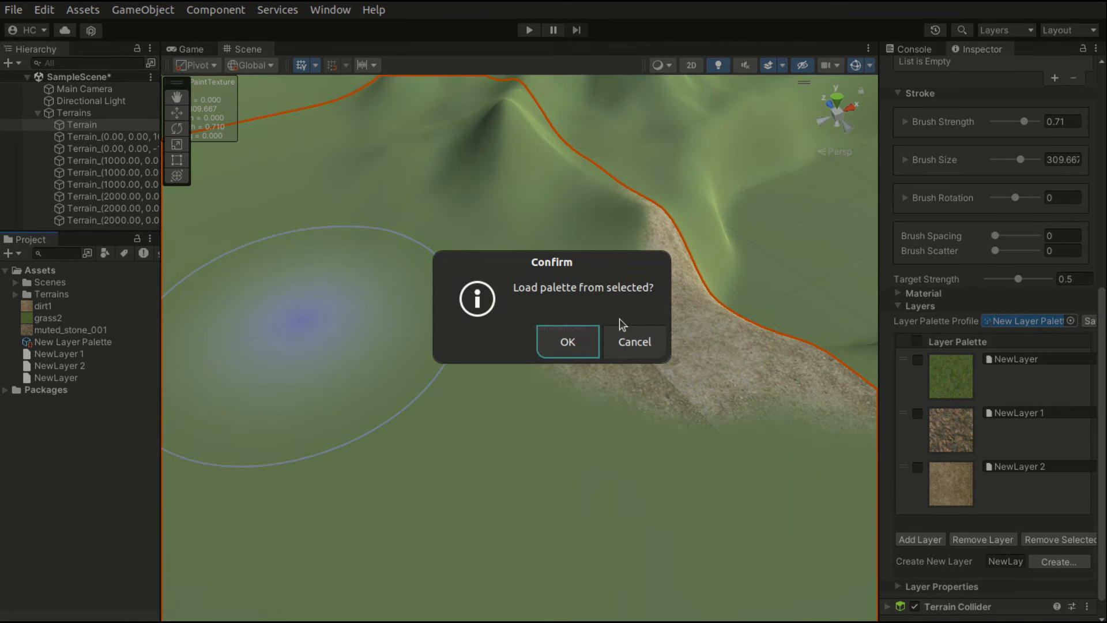
mouse_move(541, 359)
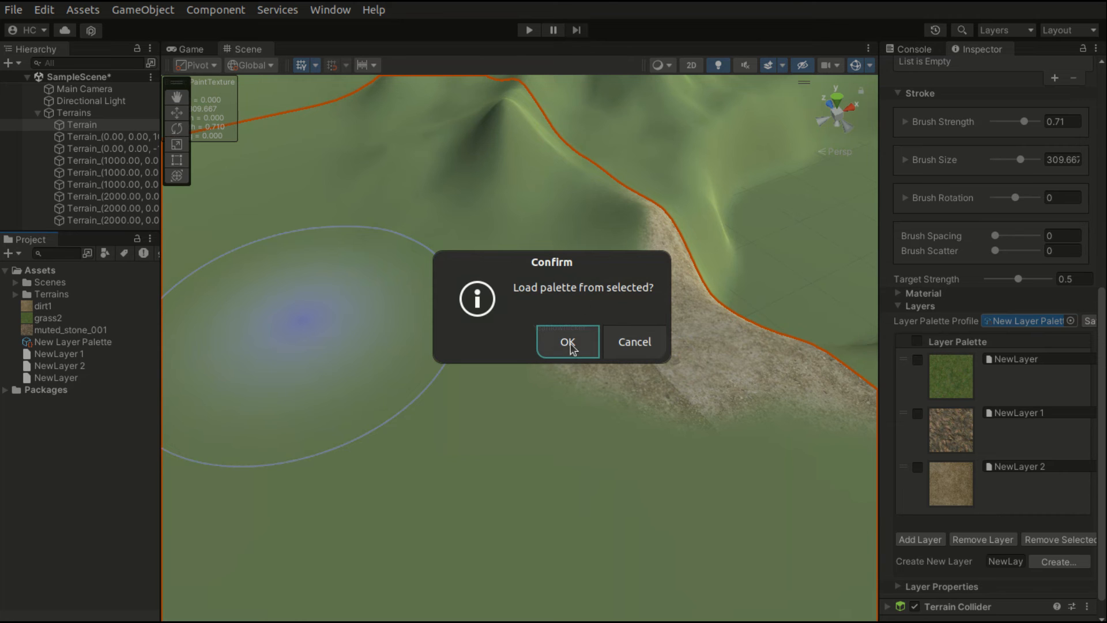
left_click(568, 342)
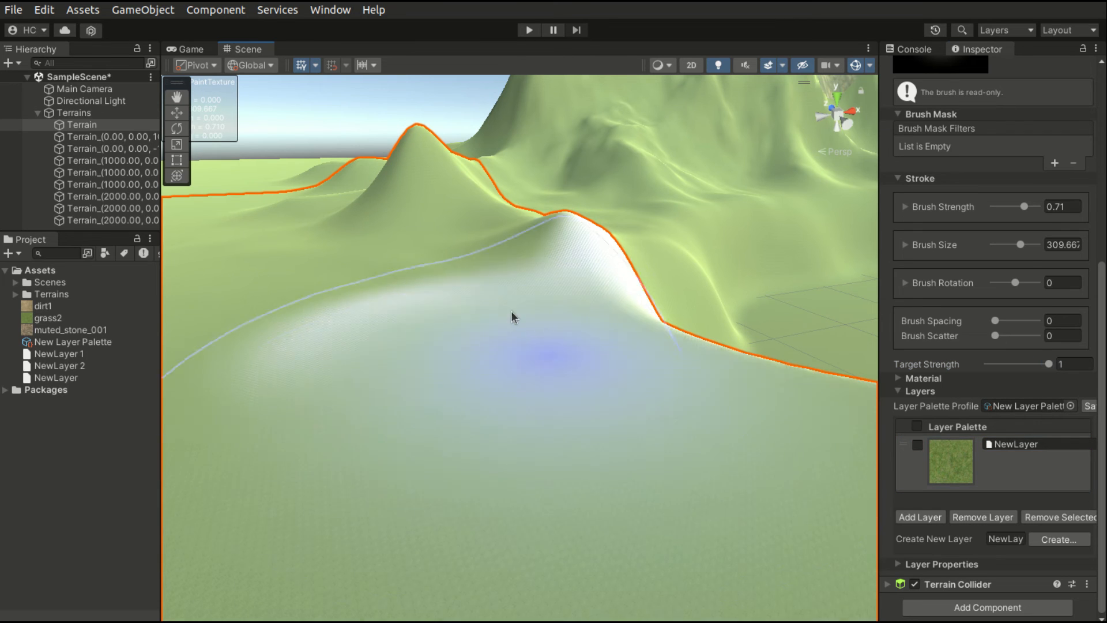
mouse_move(677, 353)
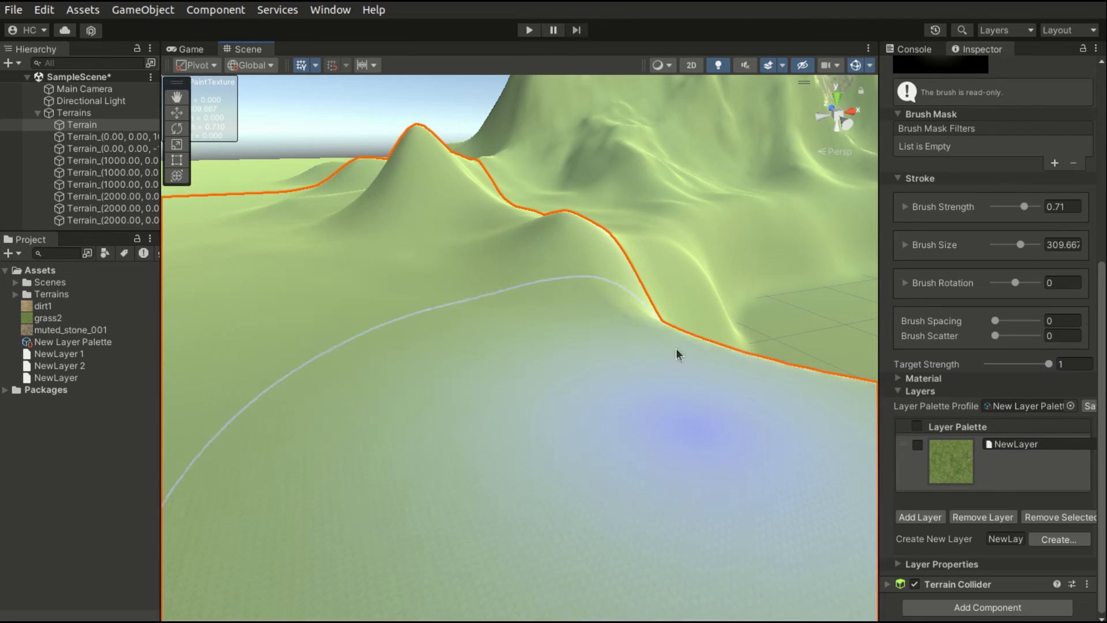